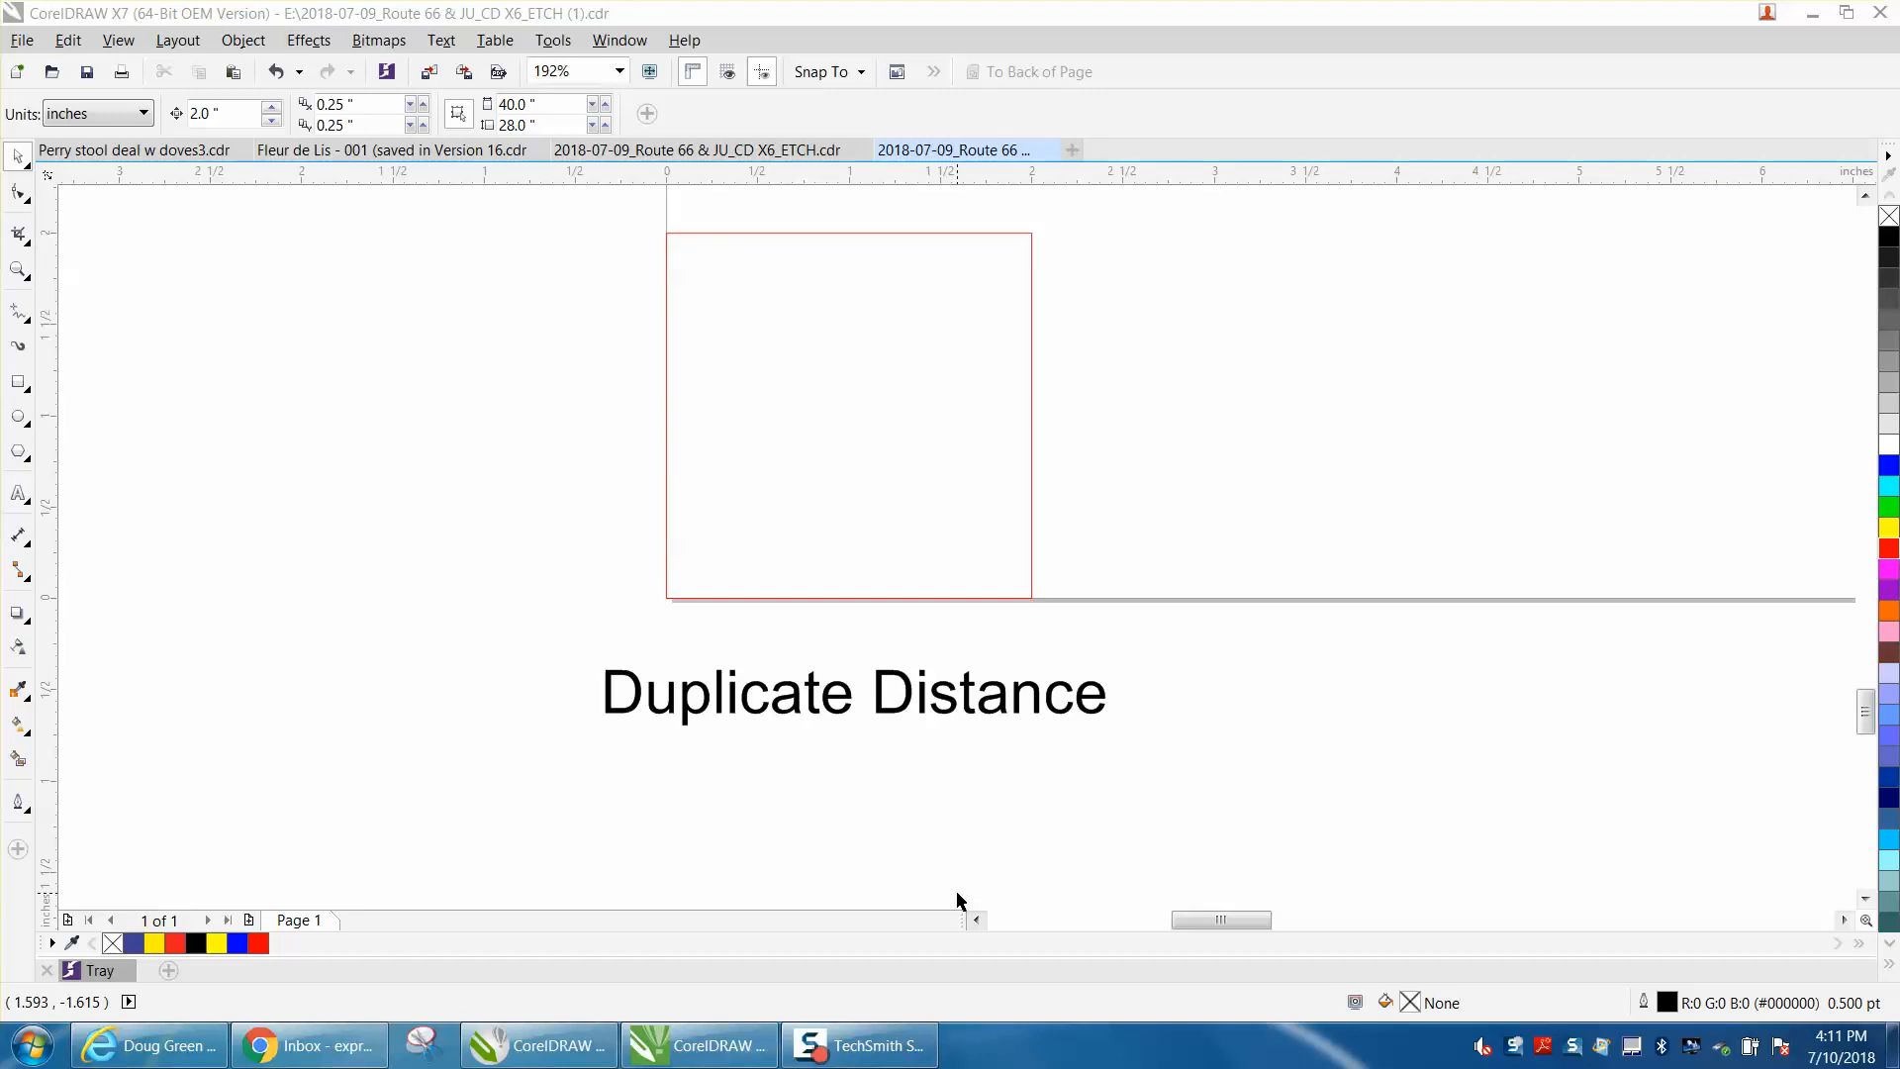
pyautogui.moveTo(881, 715)
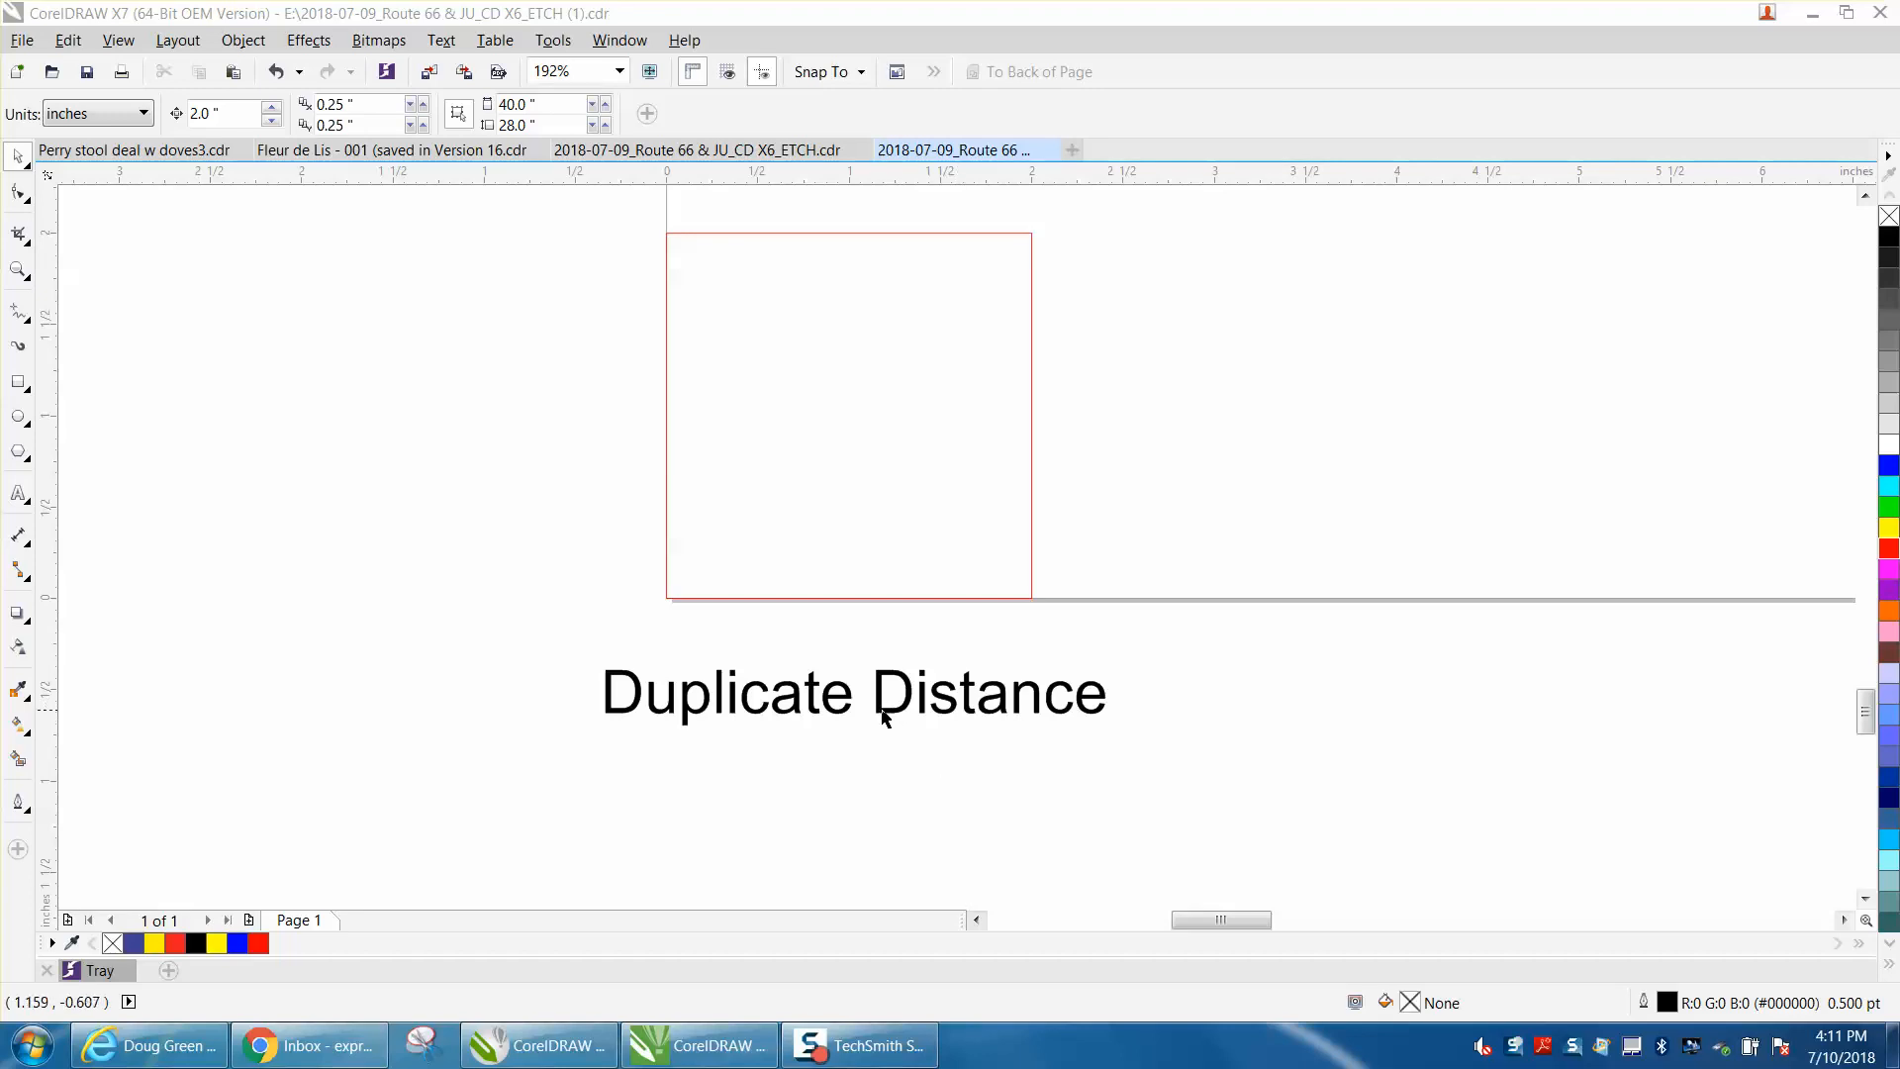
pyautogui.moveTo(933, 327)
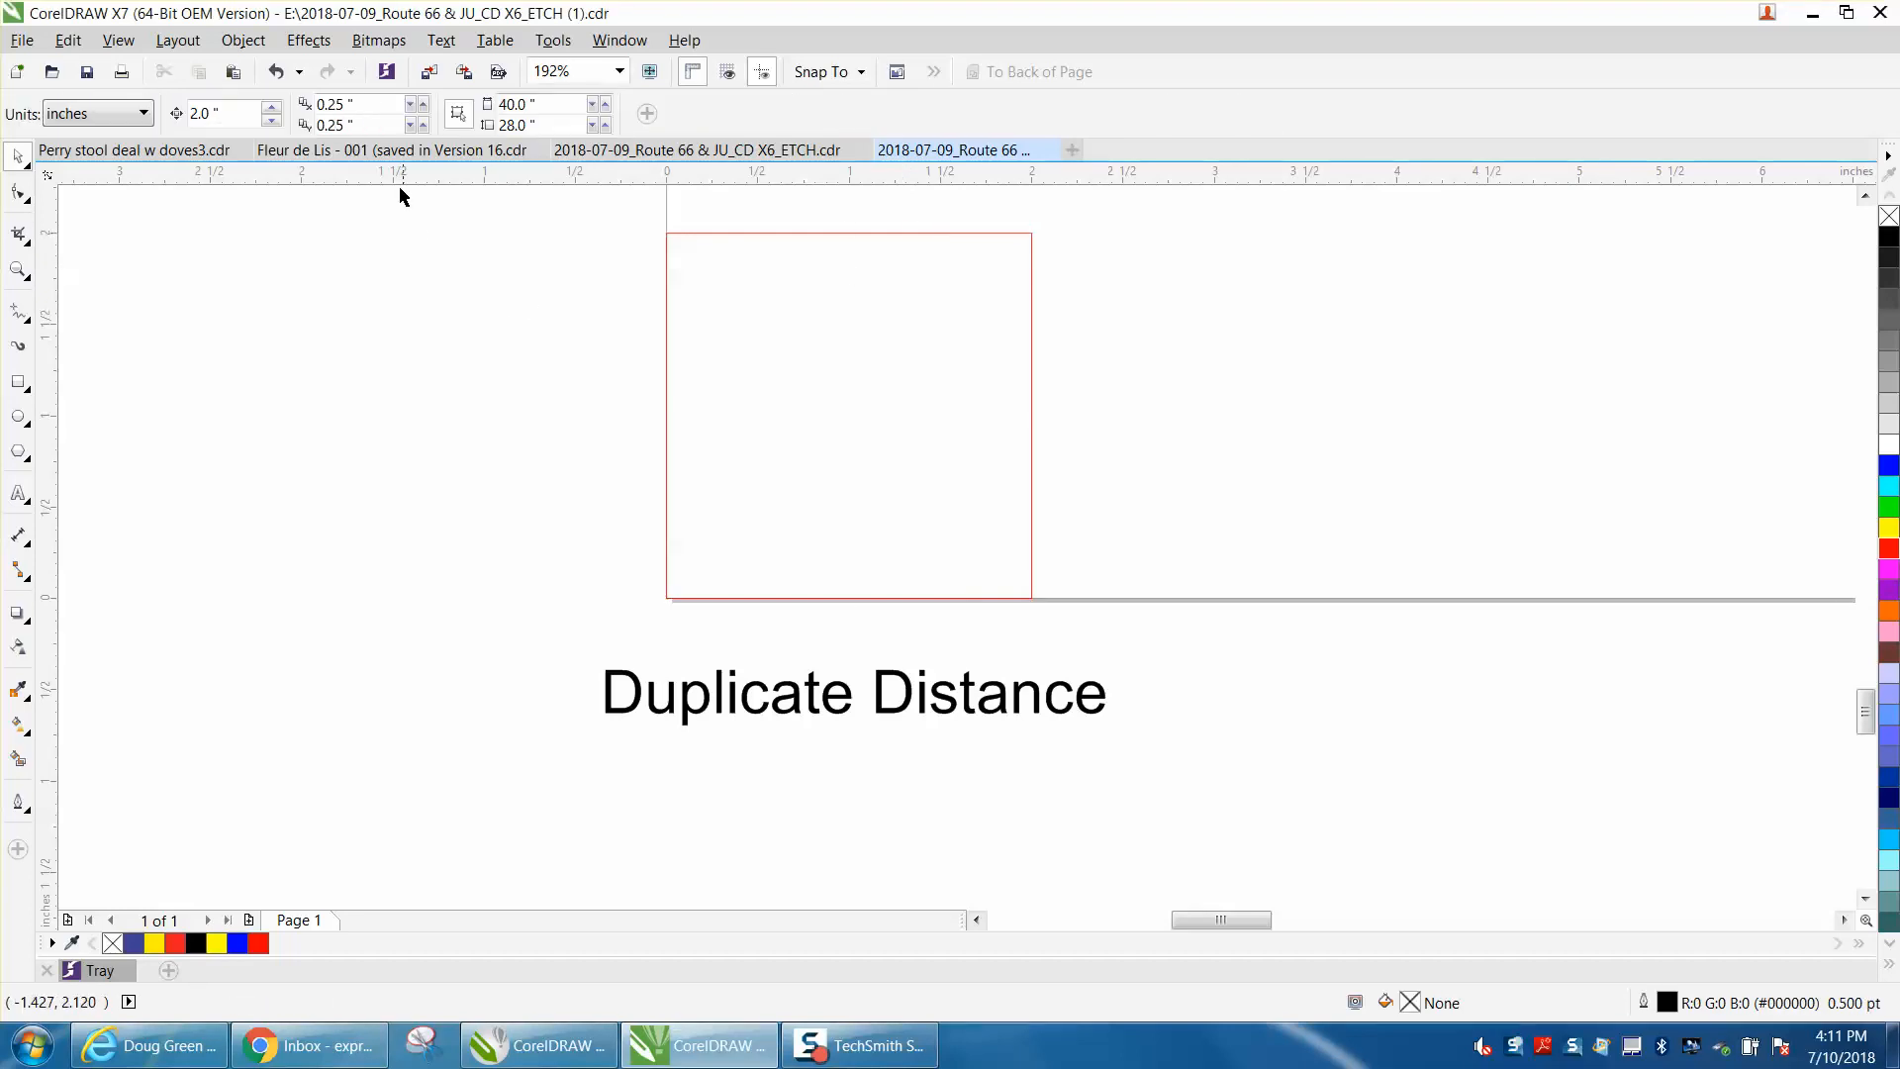
pyautogui.moveTo(360, 121)
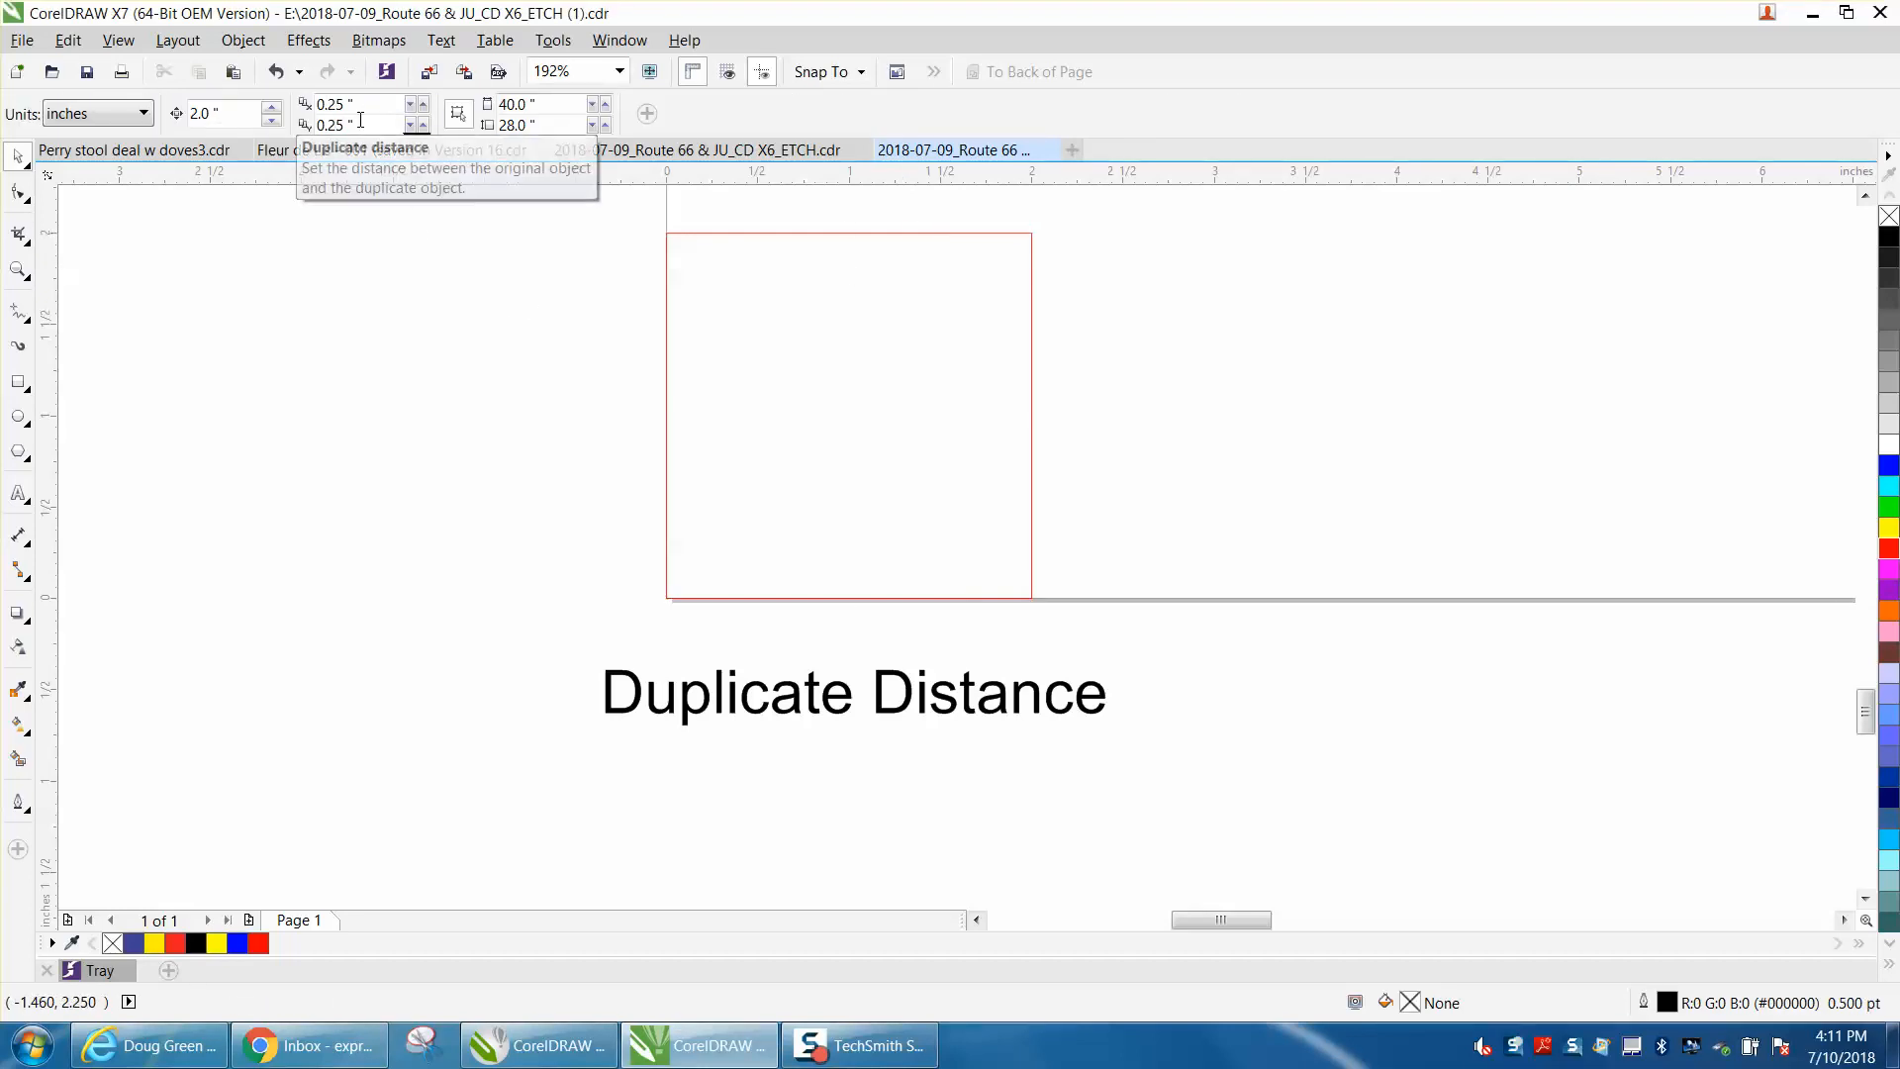
pyautogui.moveTo(589, 310)
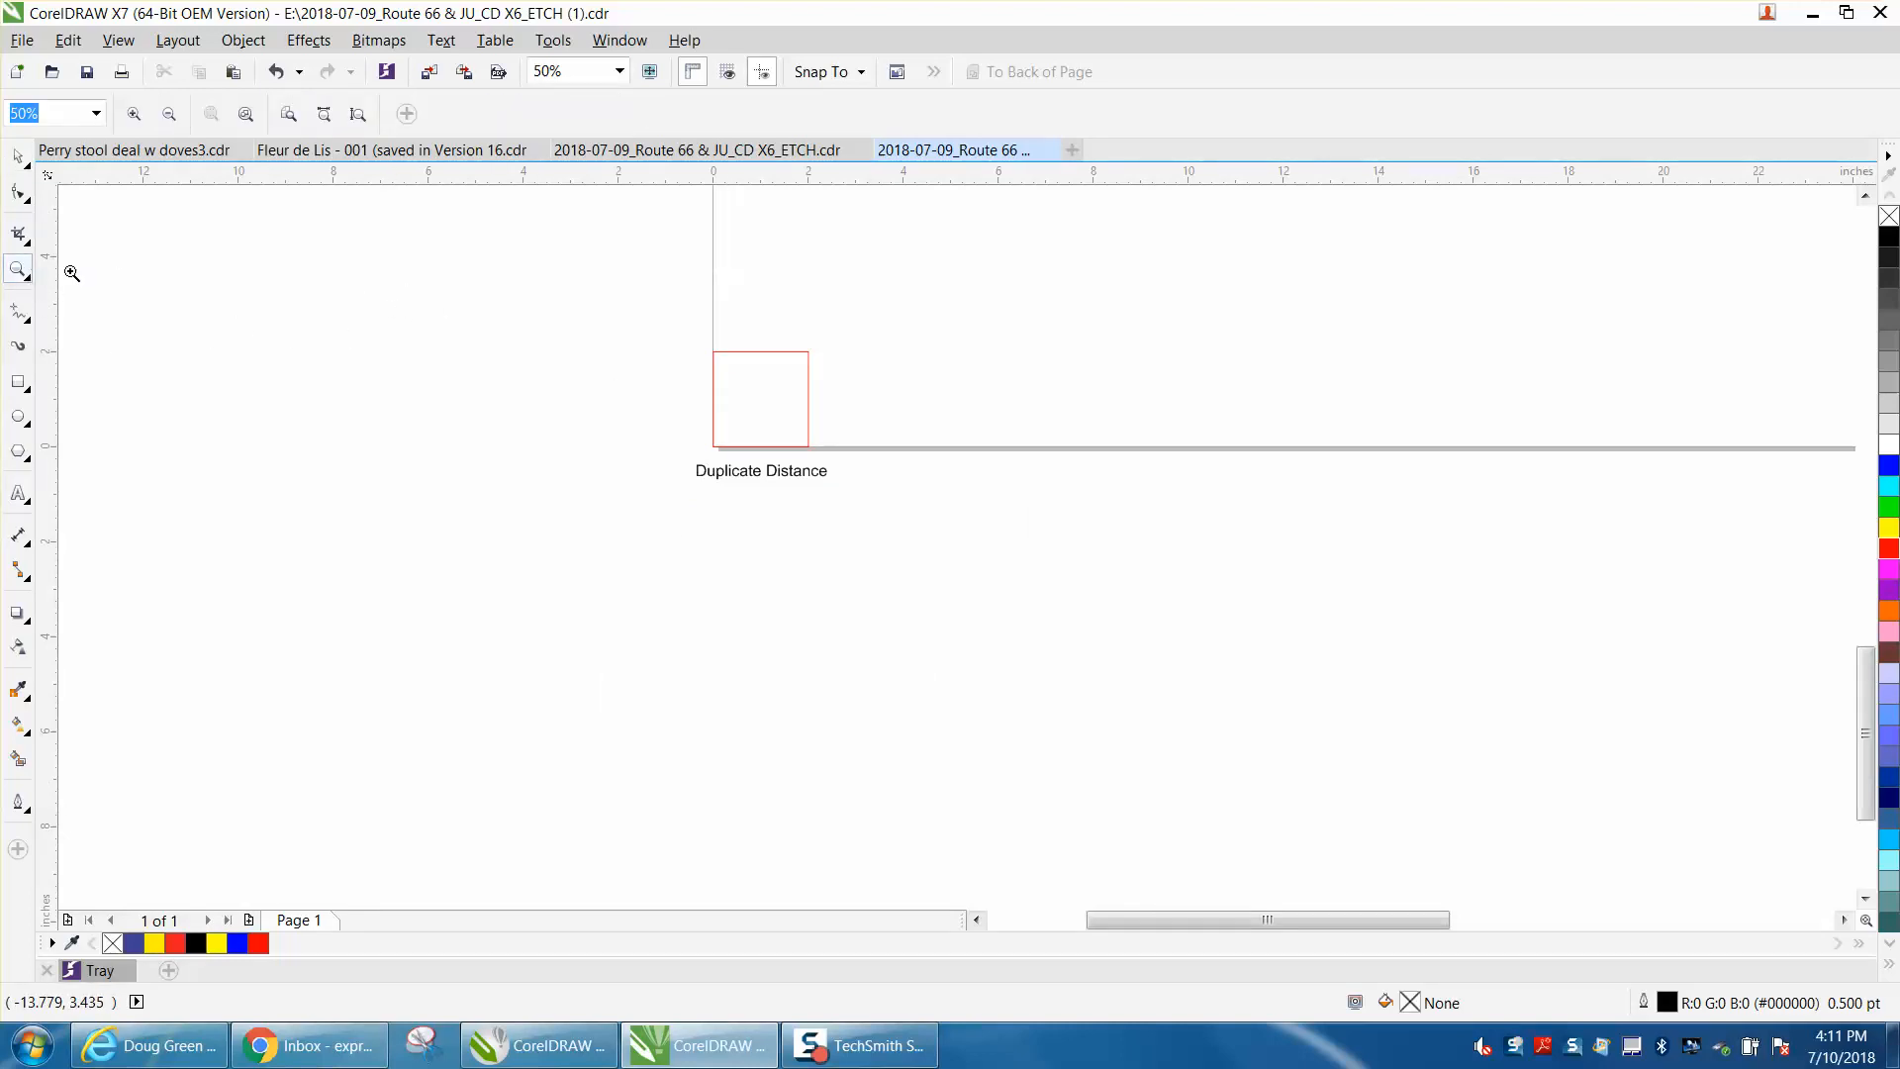
# Step: Zoom in on the red square
pyautogui.moveTo(714, 330); pyautogui.dragTo(937, 518)
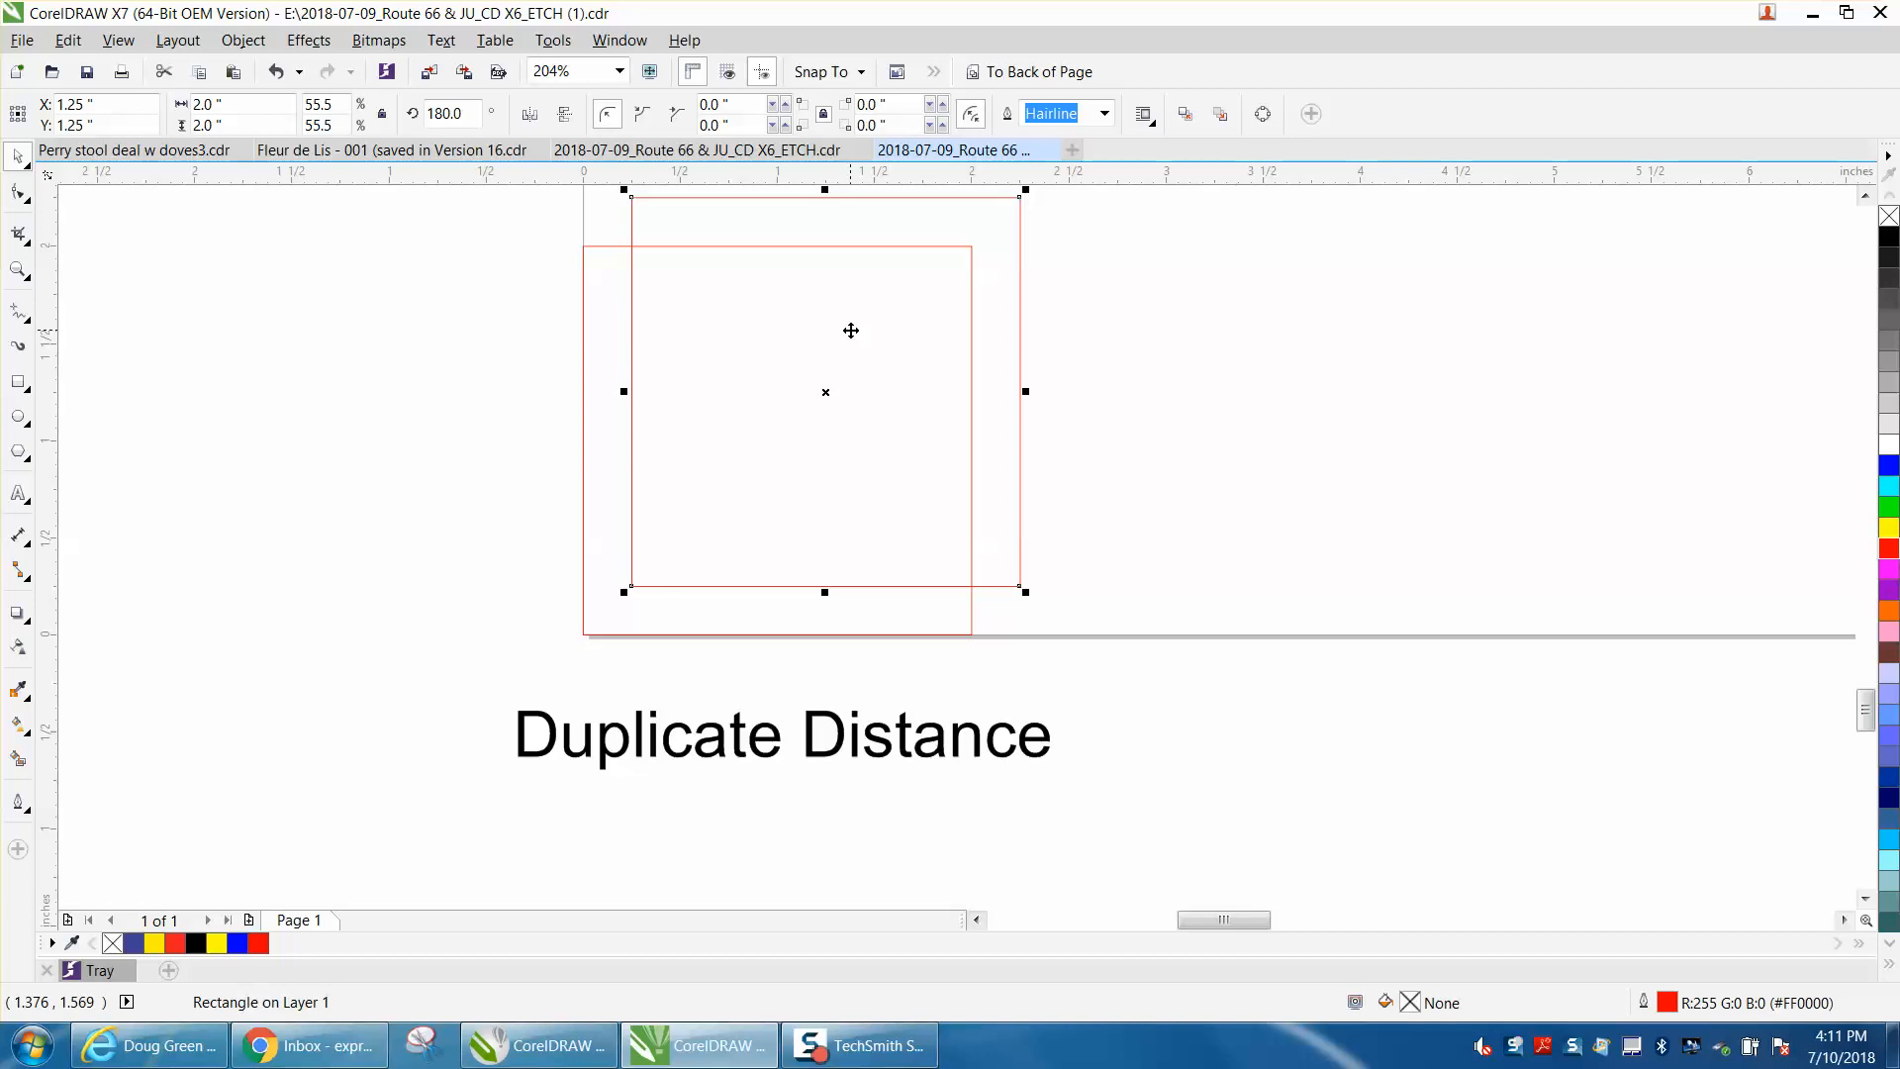
pyautogui.moveTo(825, 393)
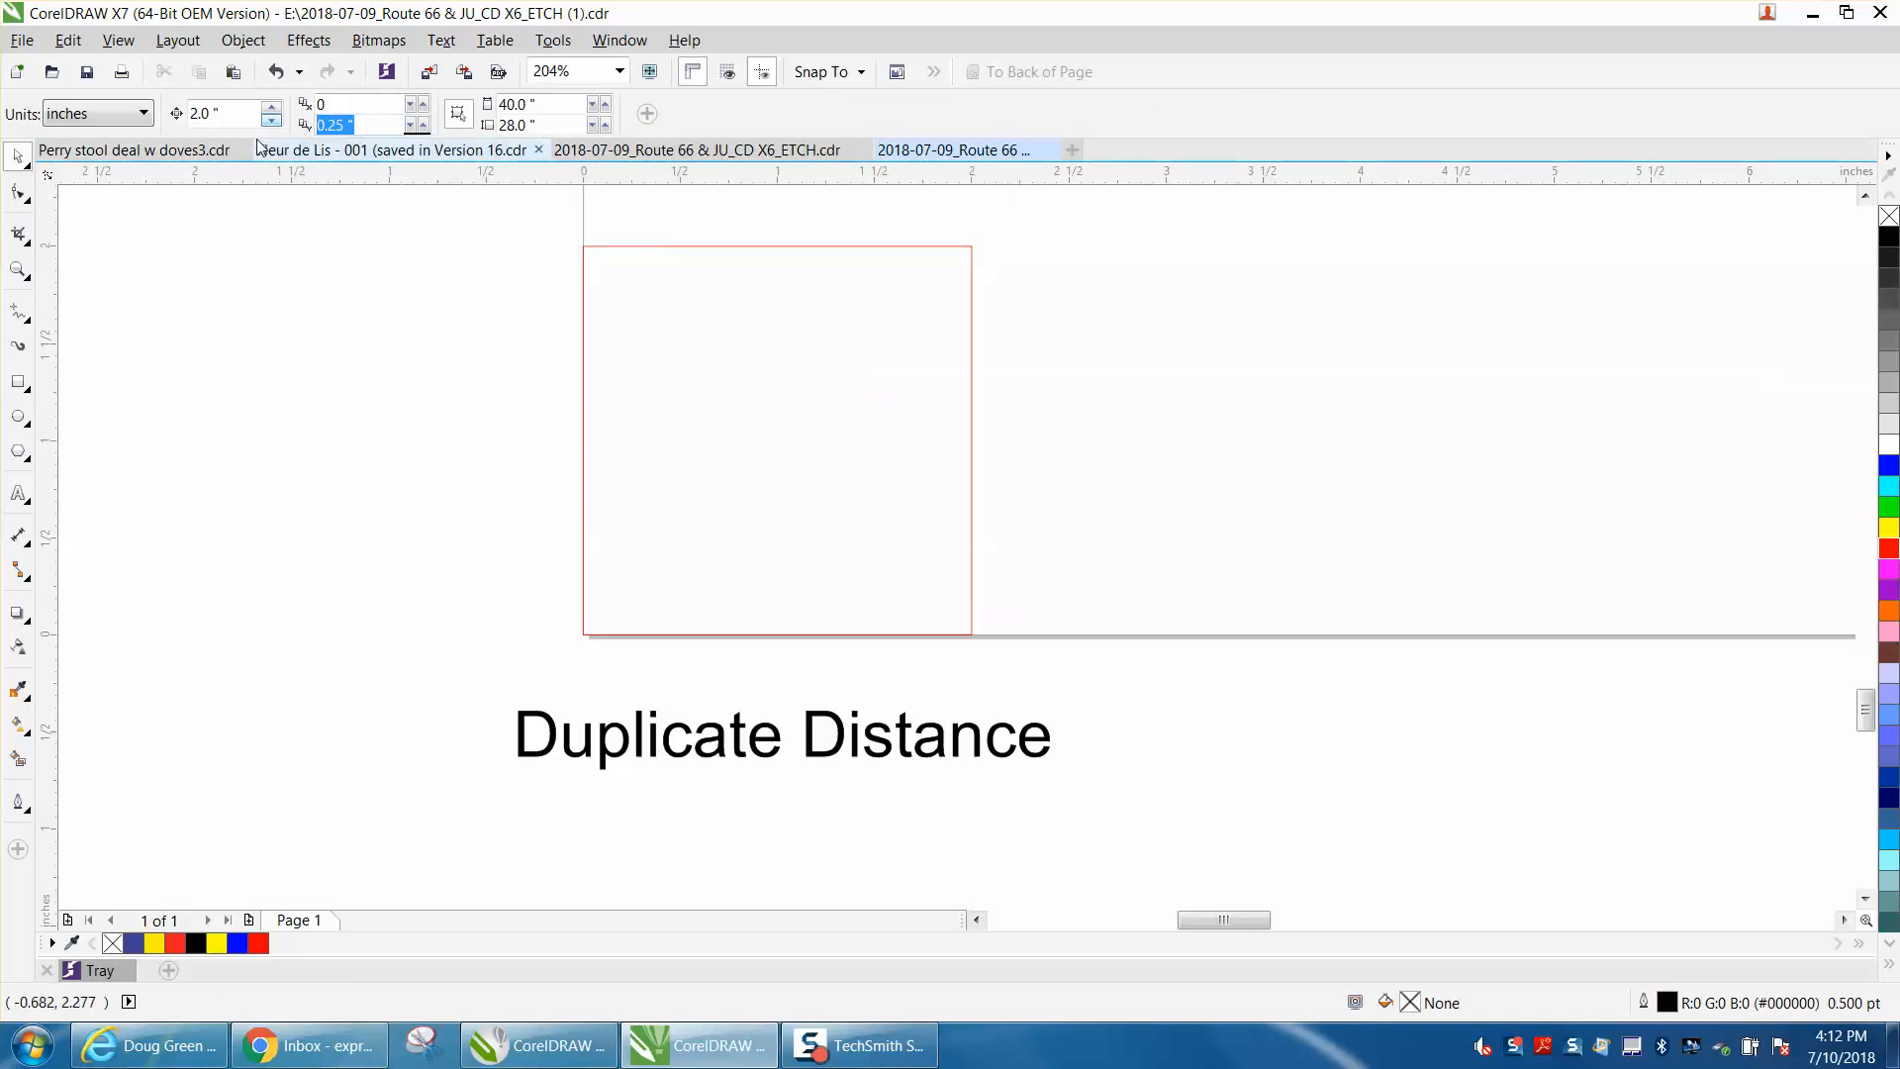
# Step: Select the red square as the object to duplicate
pyautogui.click(776, 437)
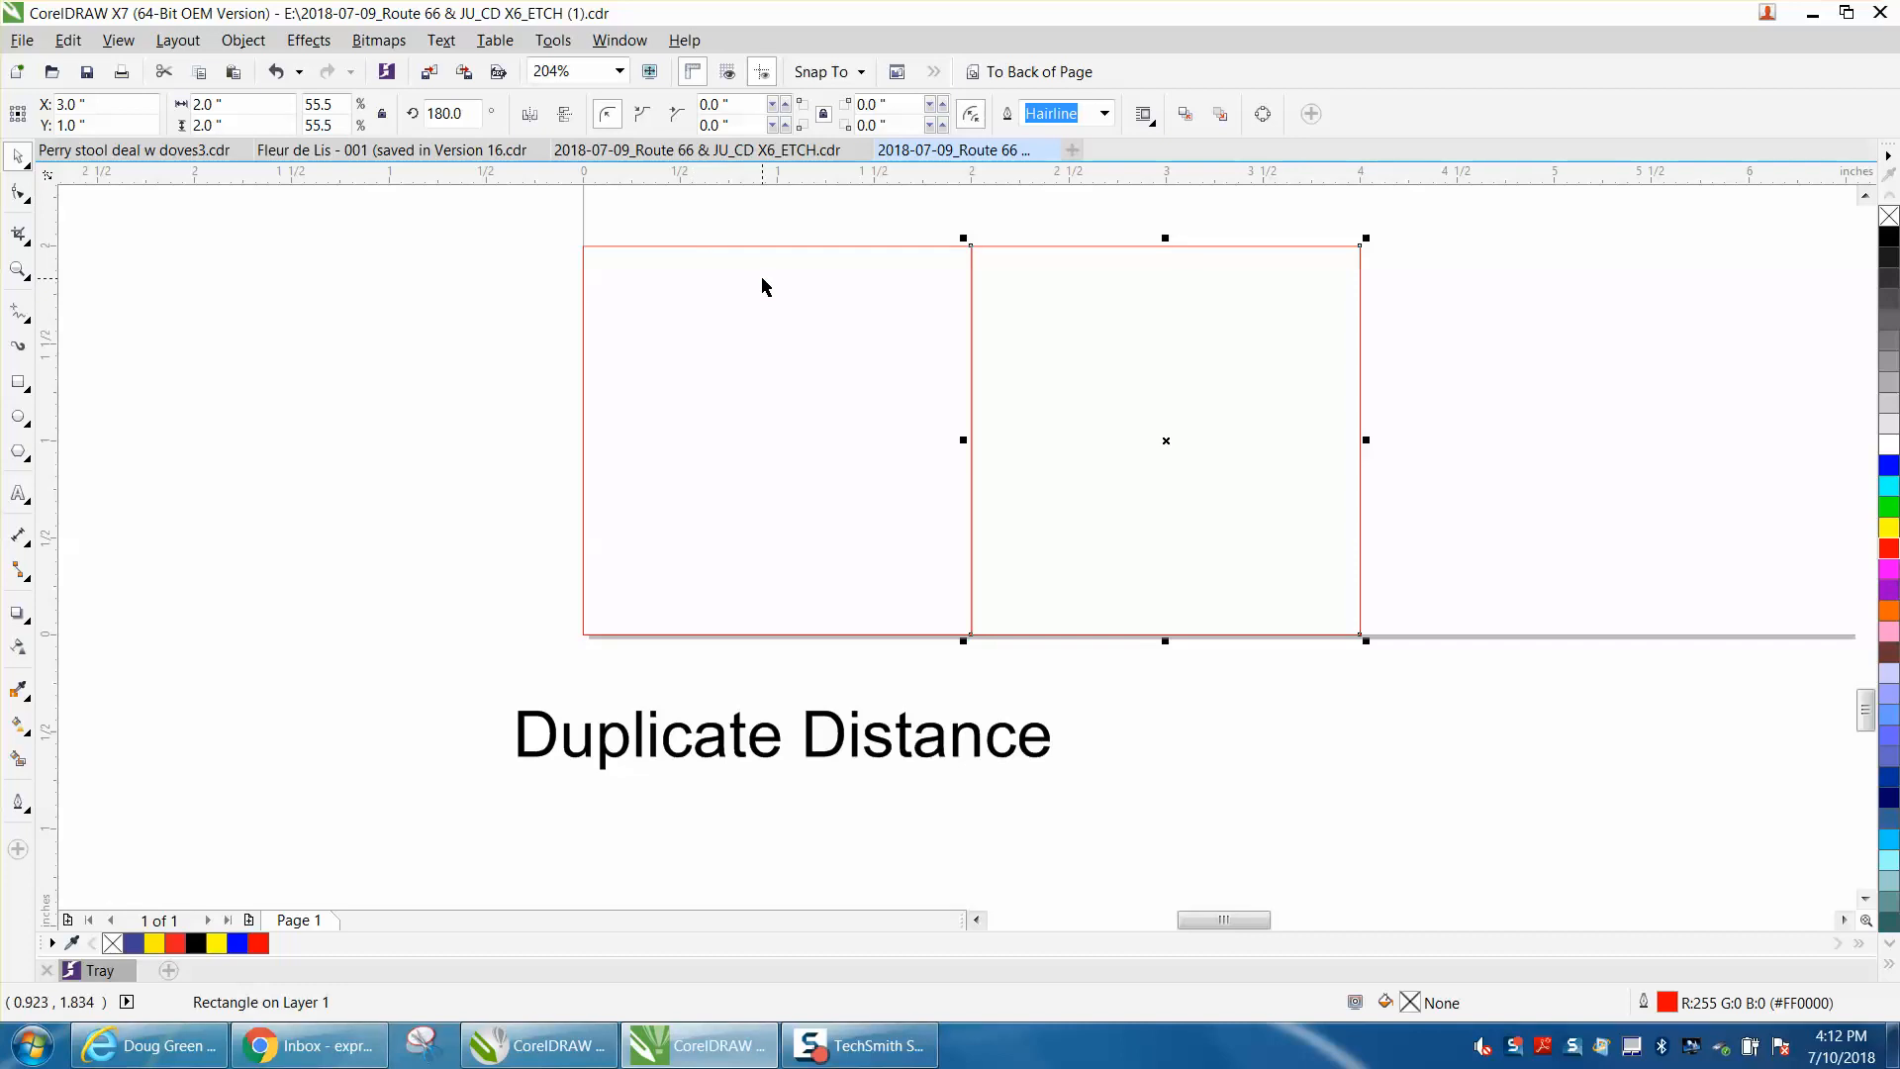
pyautogui.moveTo(1020, 373)
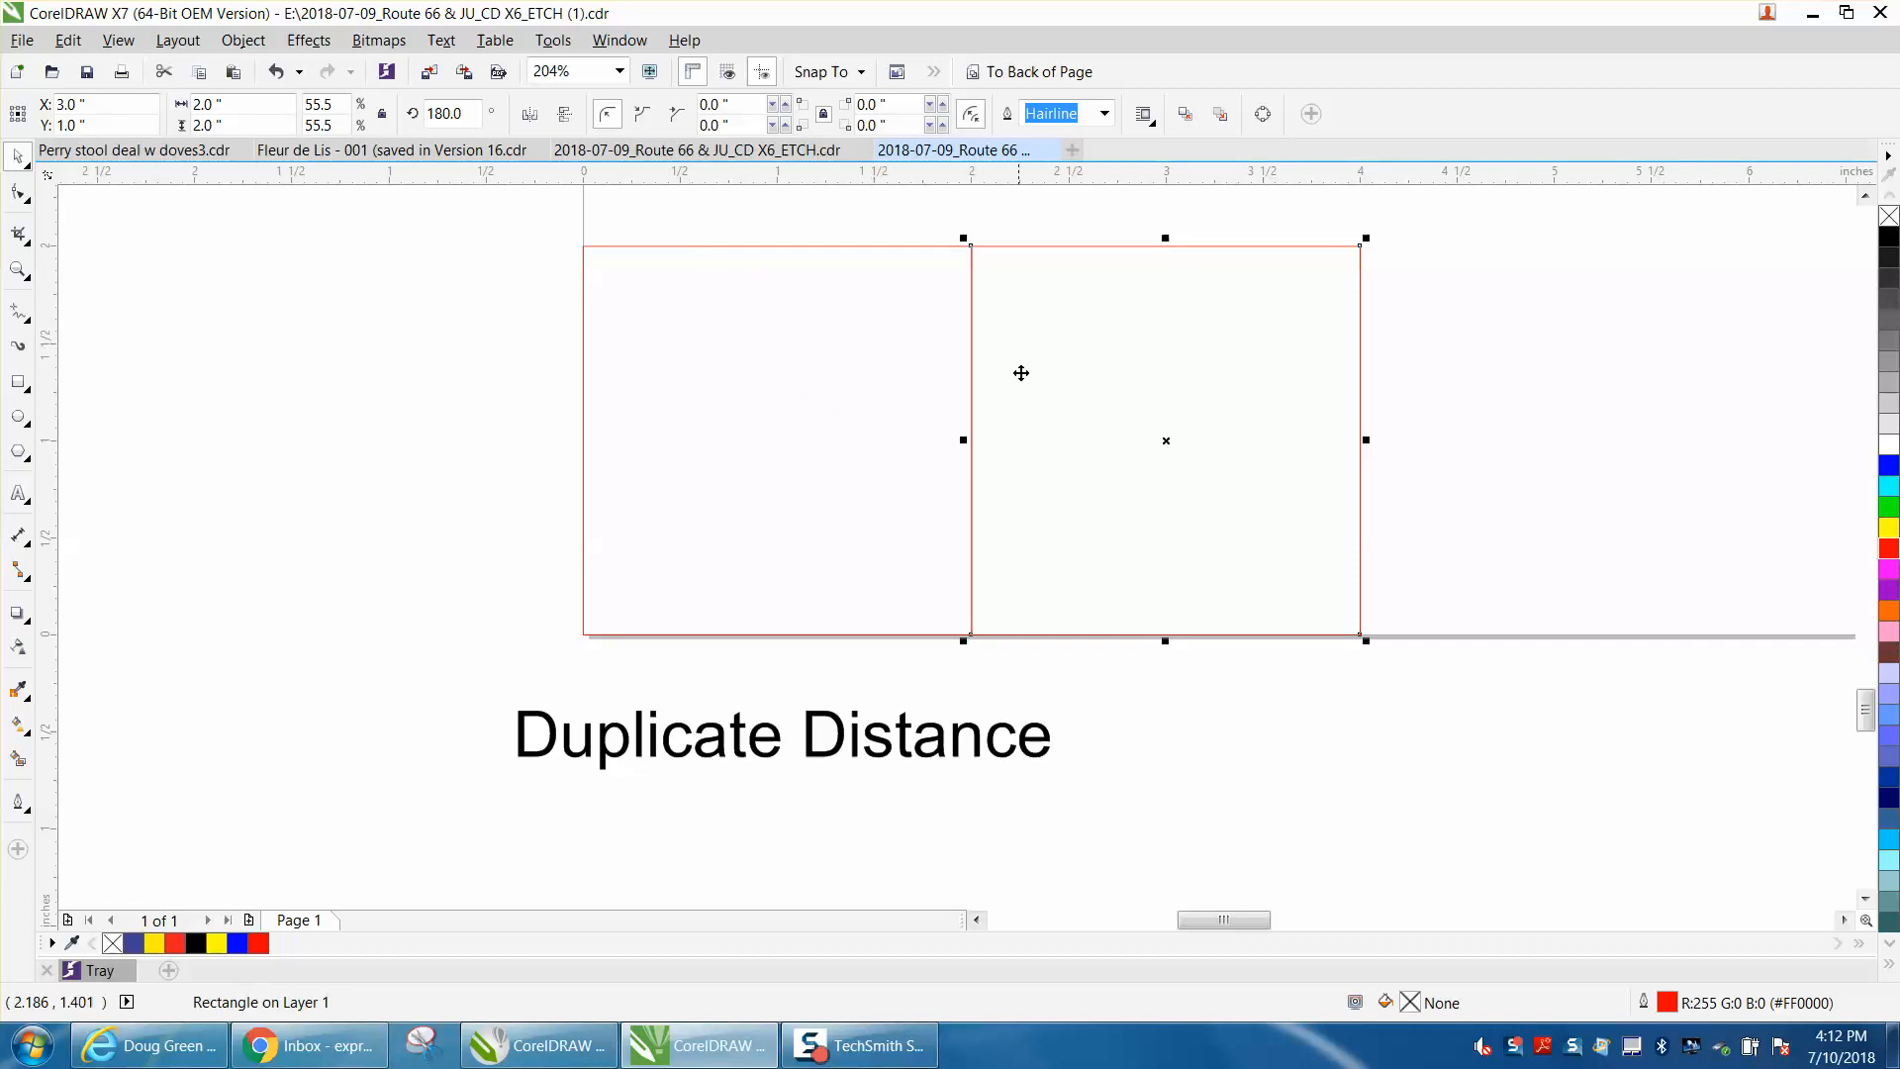
pyautogui.moveTo(1155, 466)
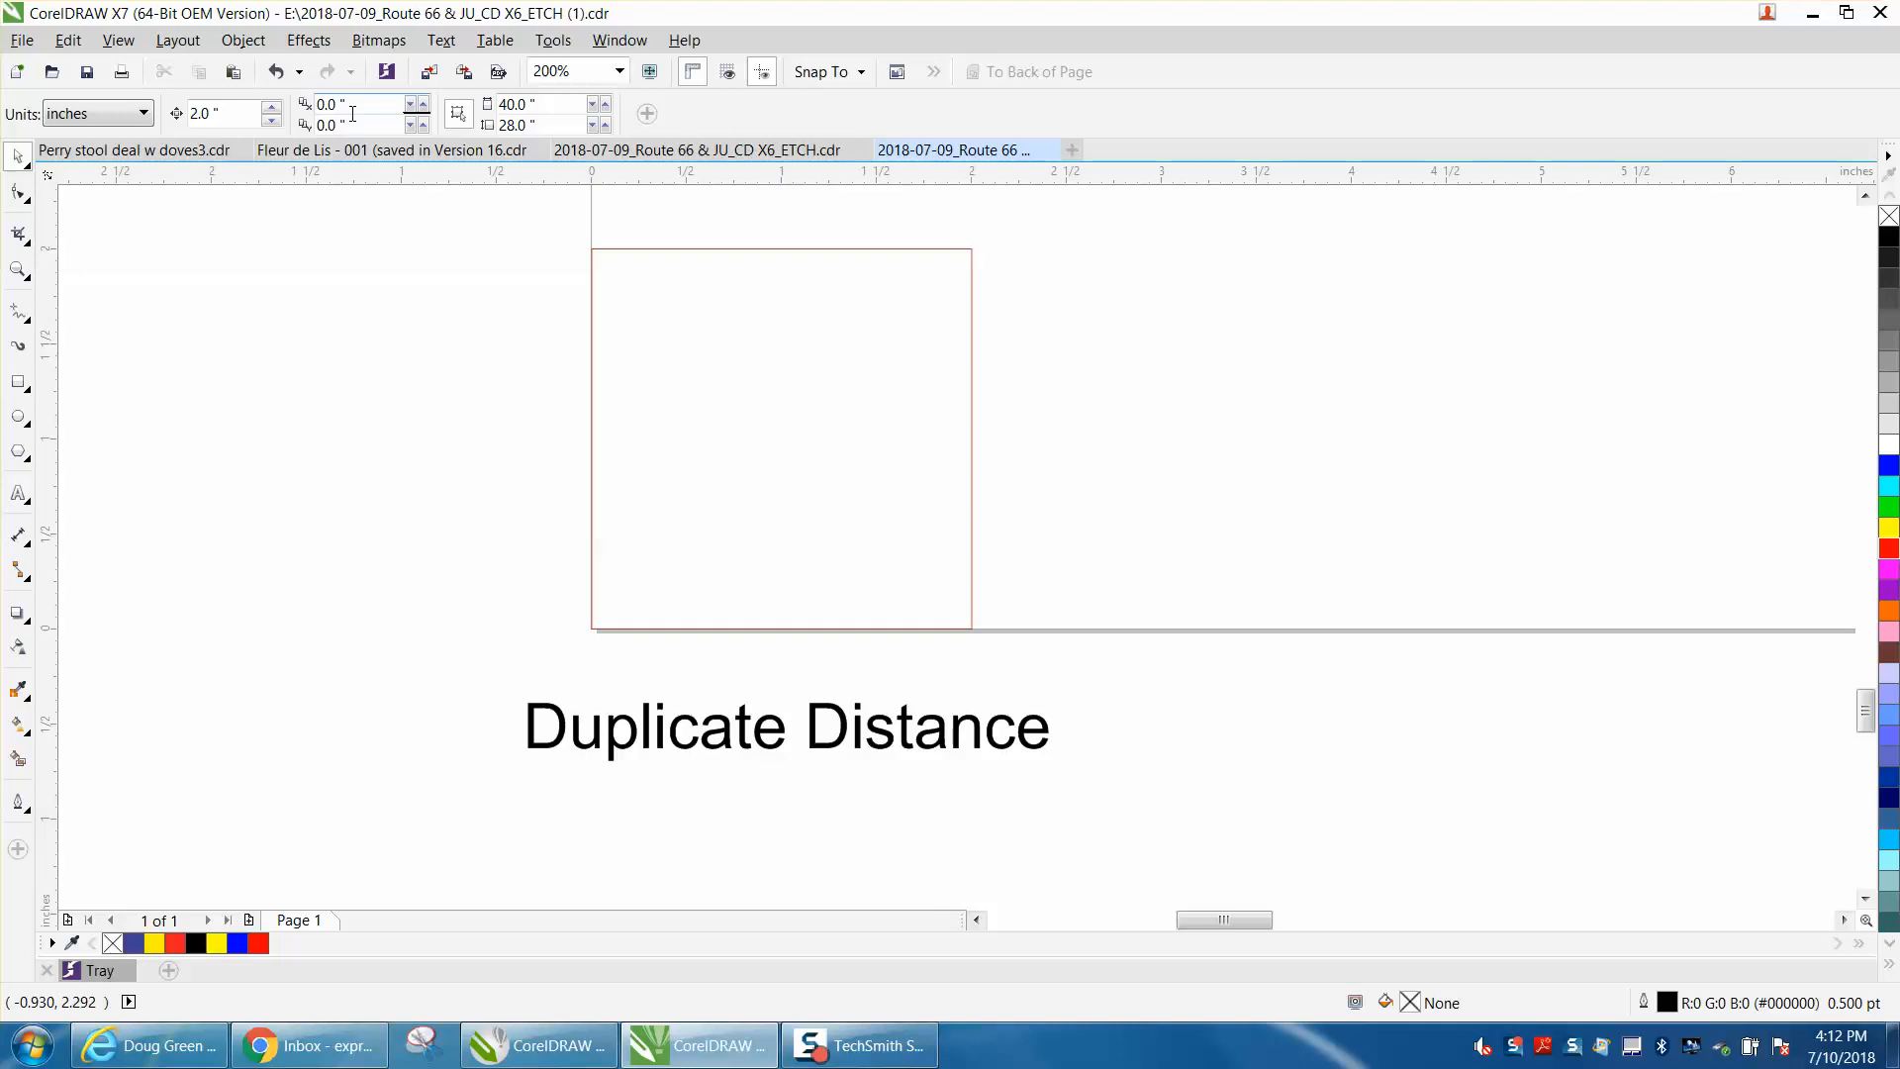
pyautogui.moveTo(351, 111)
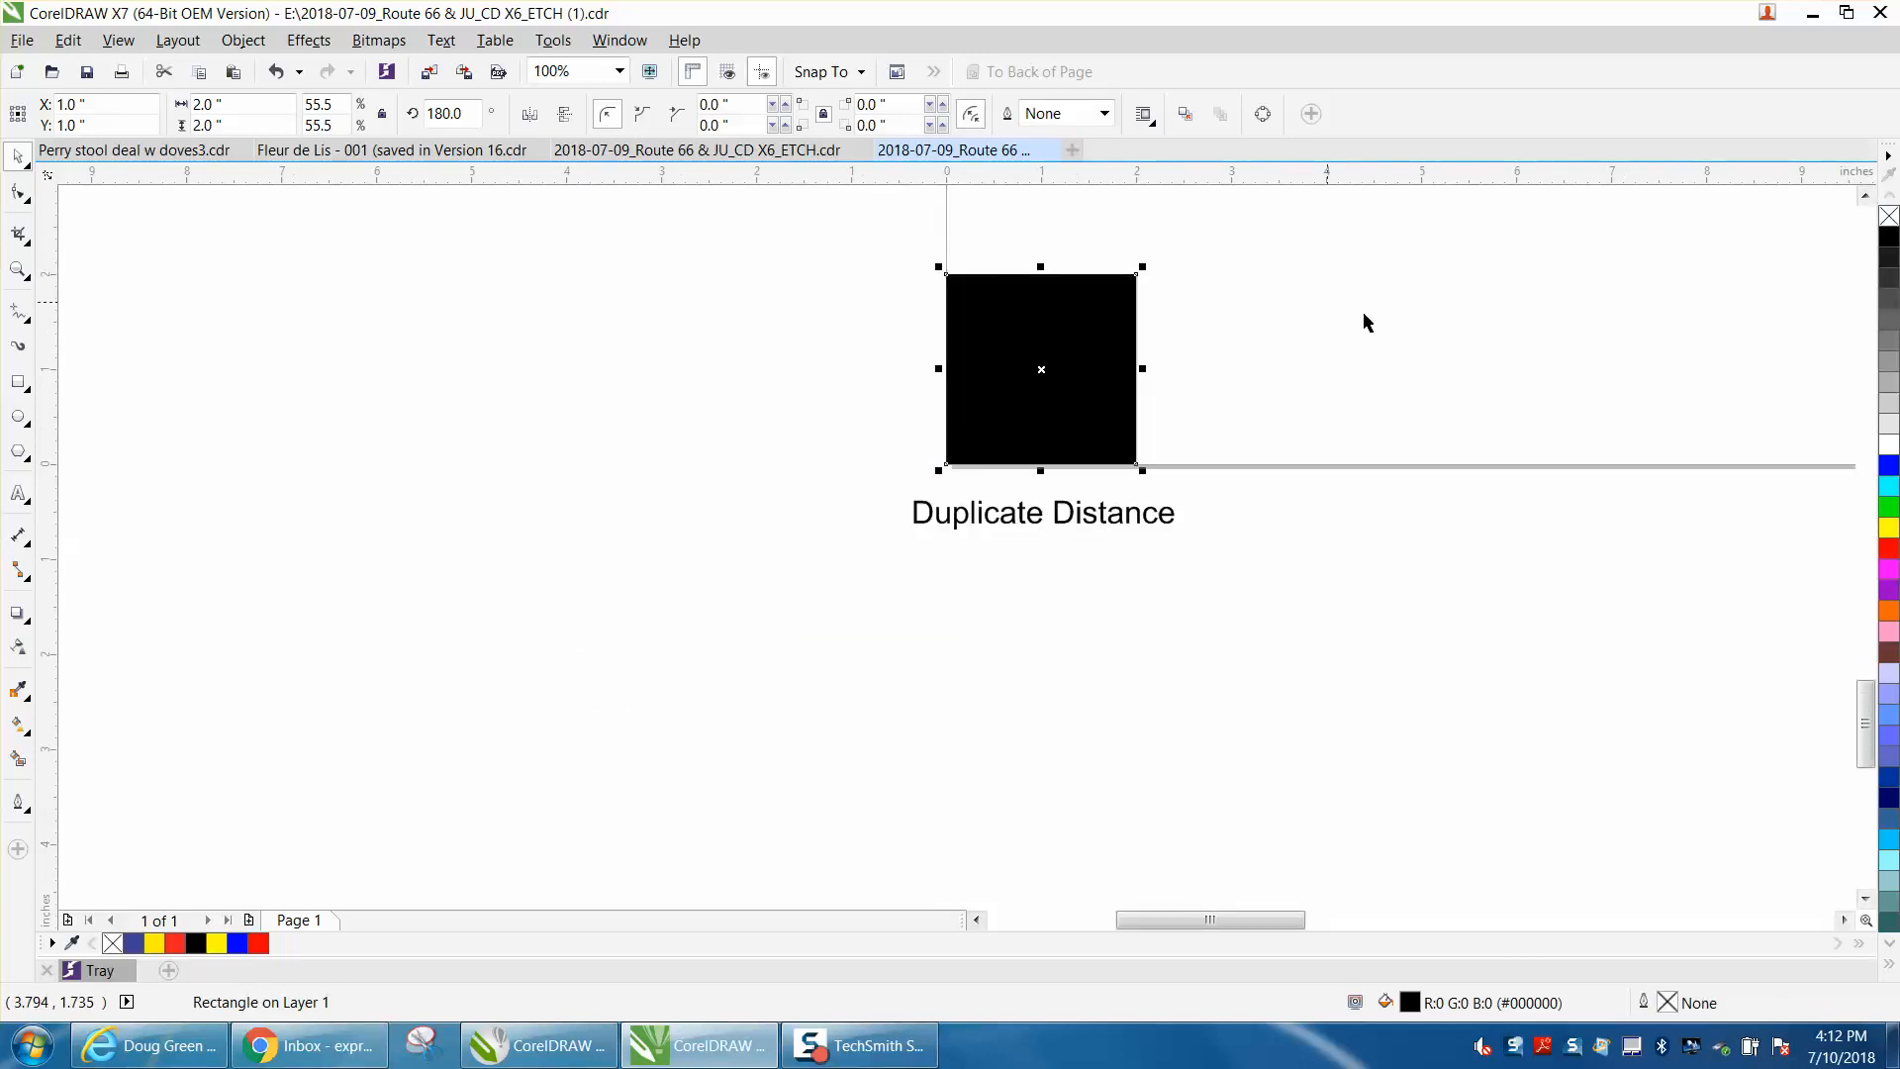
pyautogui.moveTo(1429, 662)
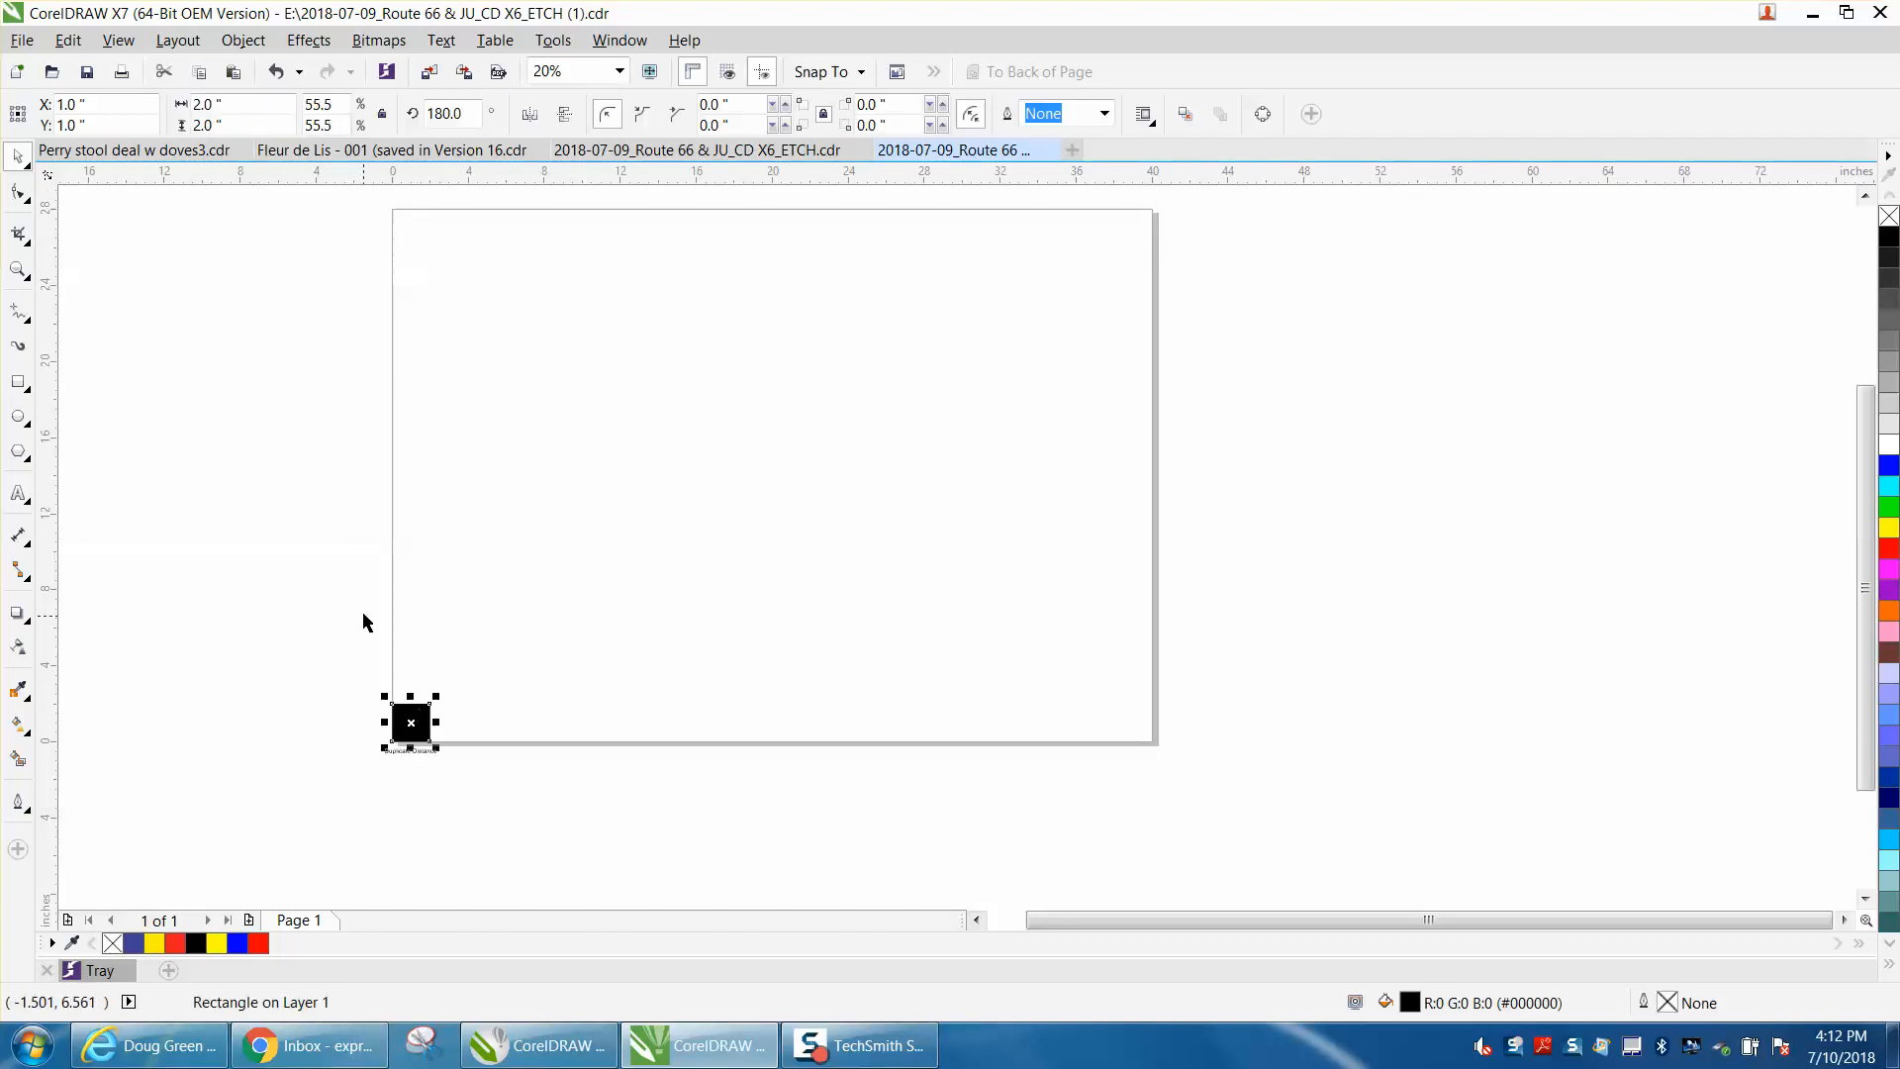
pyautogui.moveTo(343, 223)
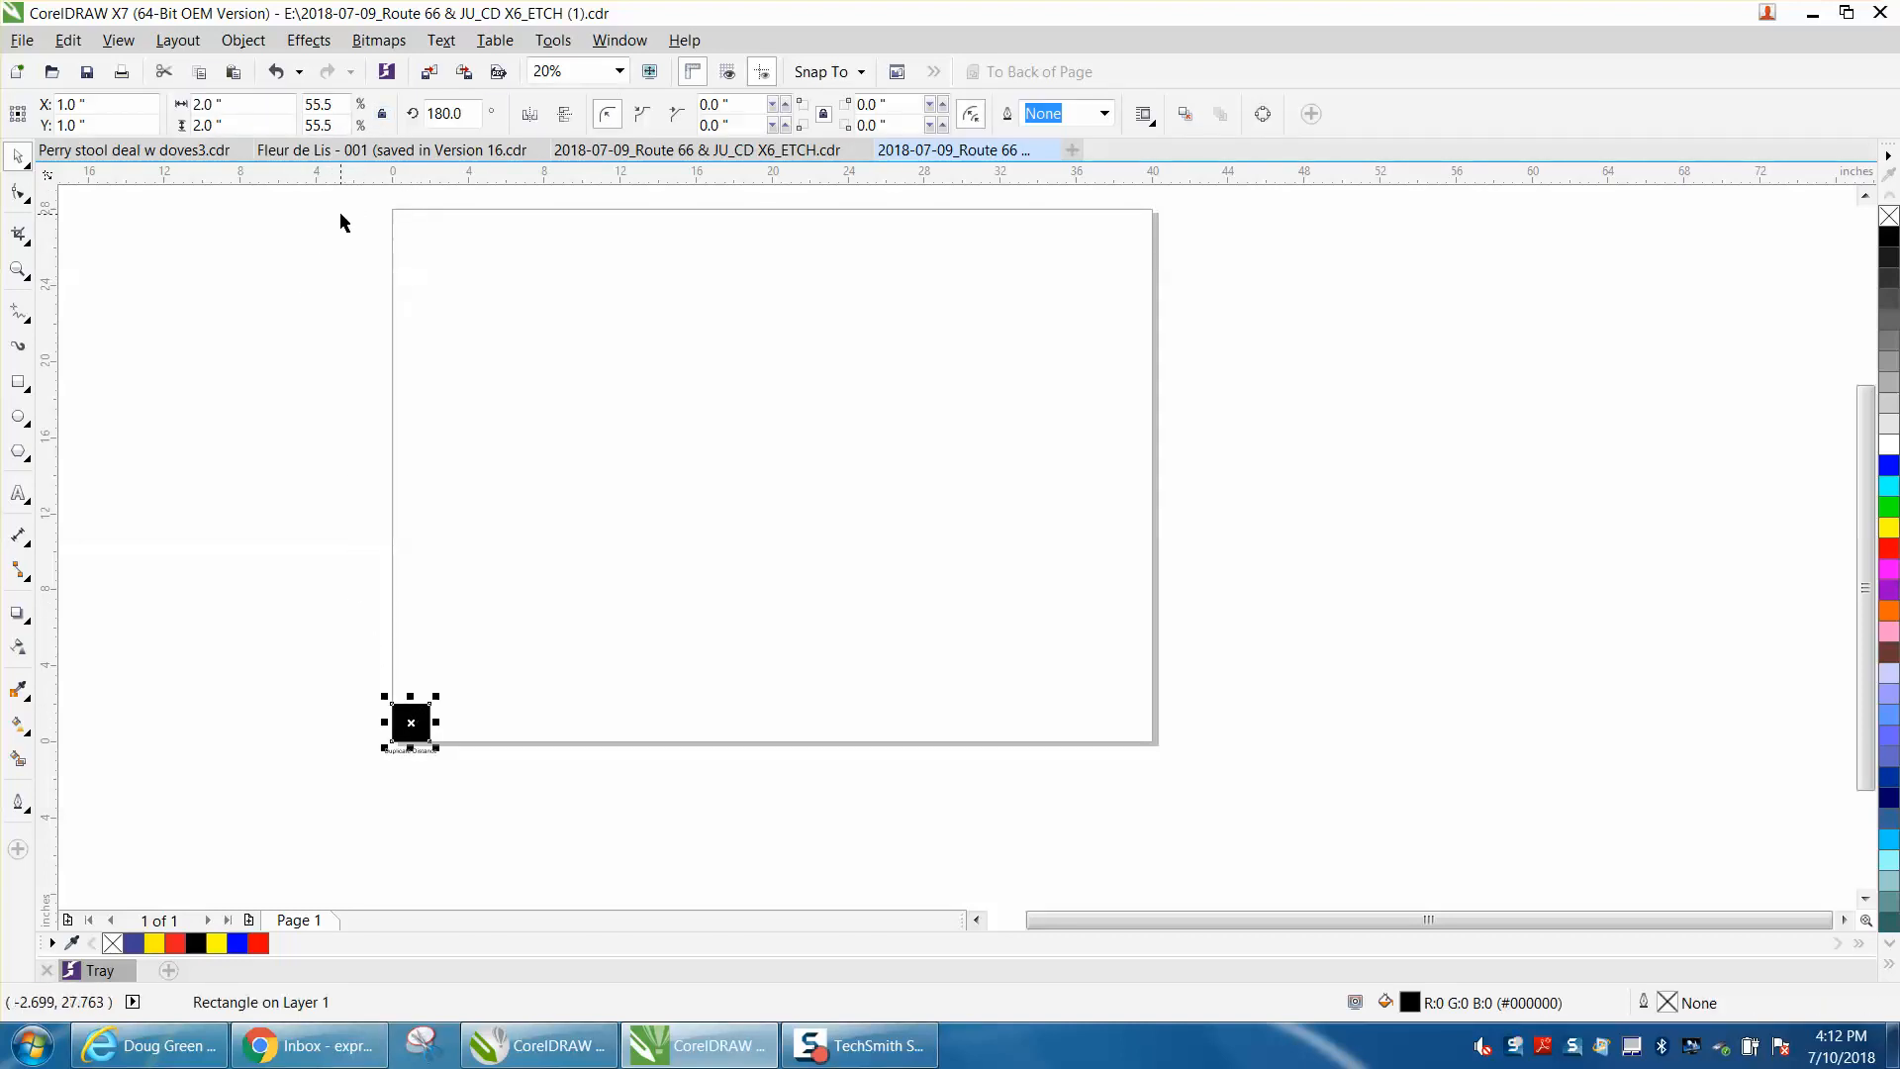
pyautogui.moveTo(361, 274)
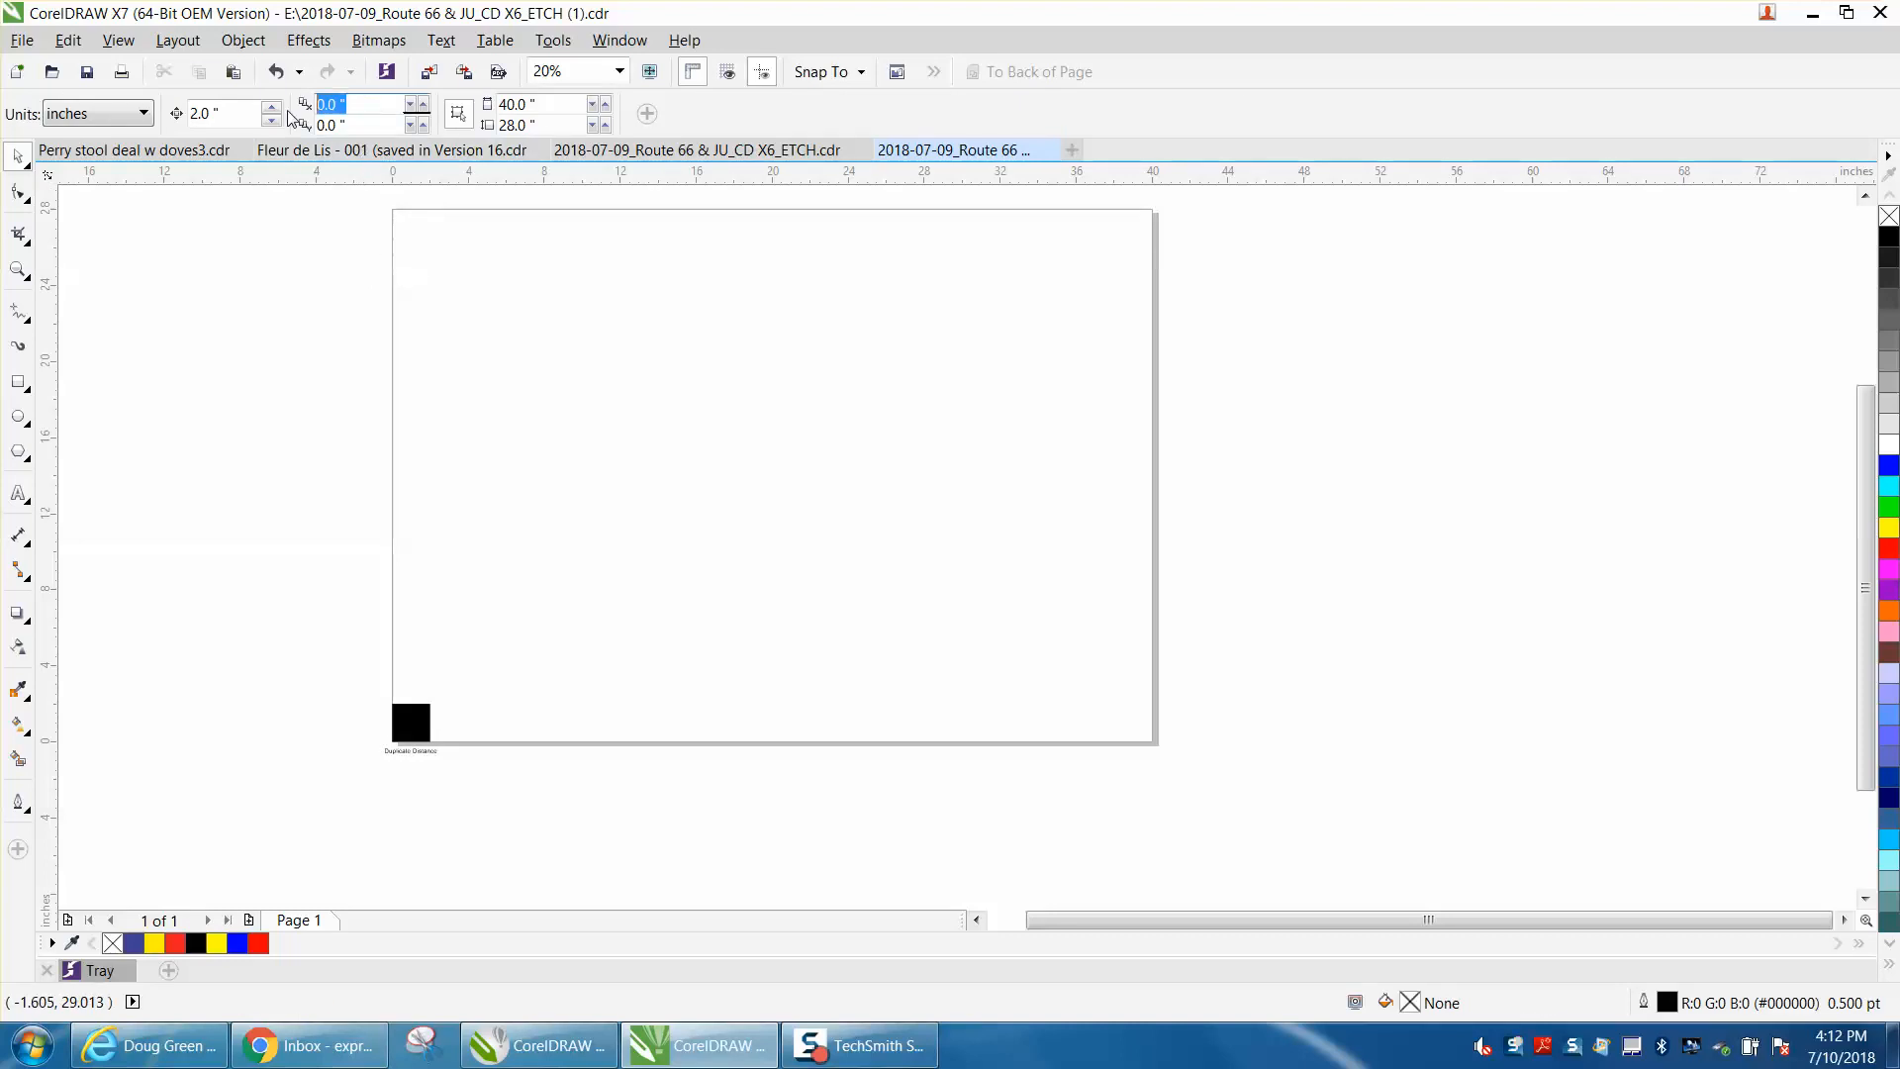
# Step: Set a 2-inch duplicate offset and select the black square
pyautogui.write('2')
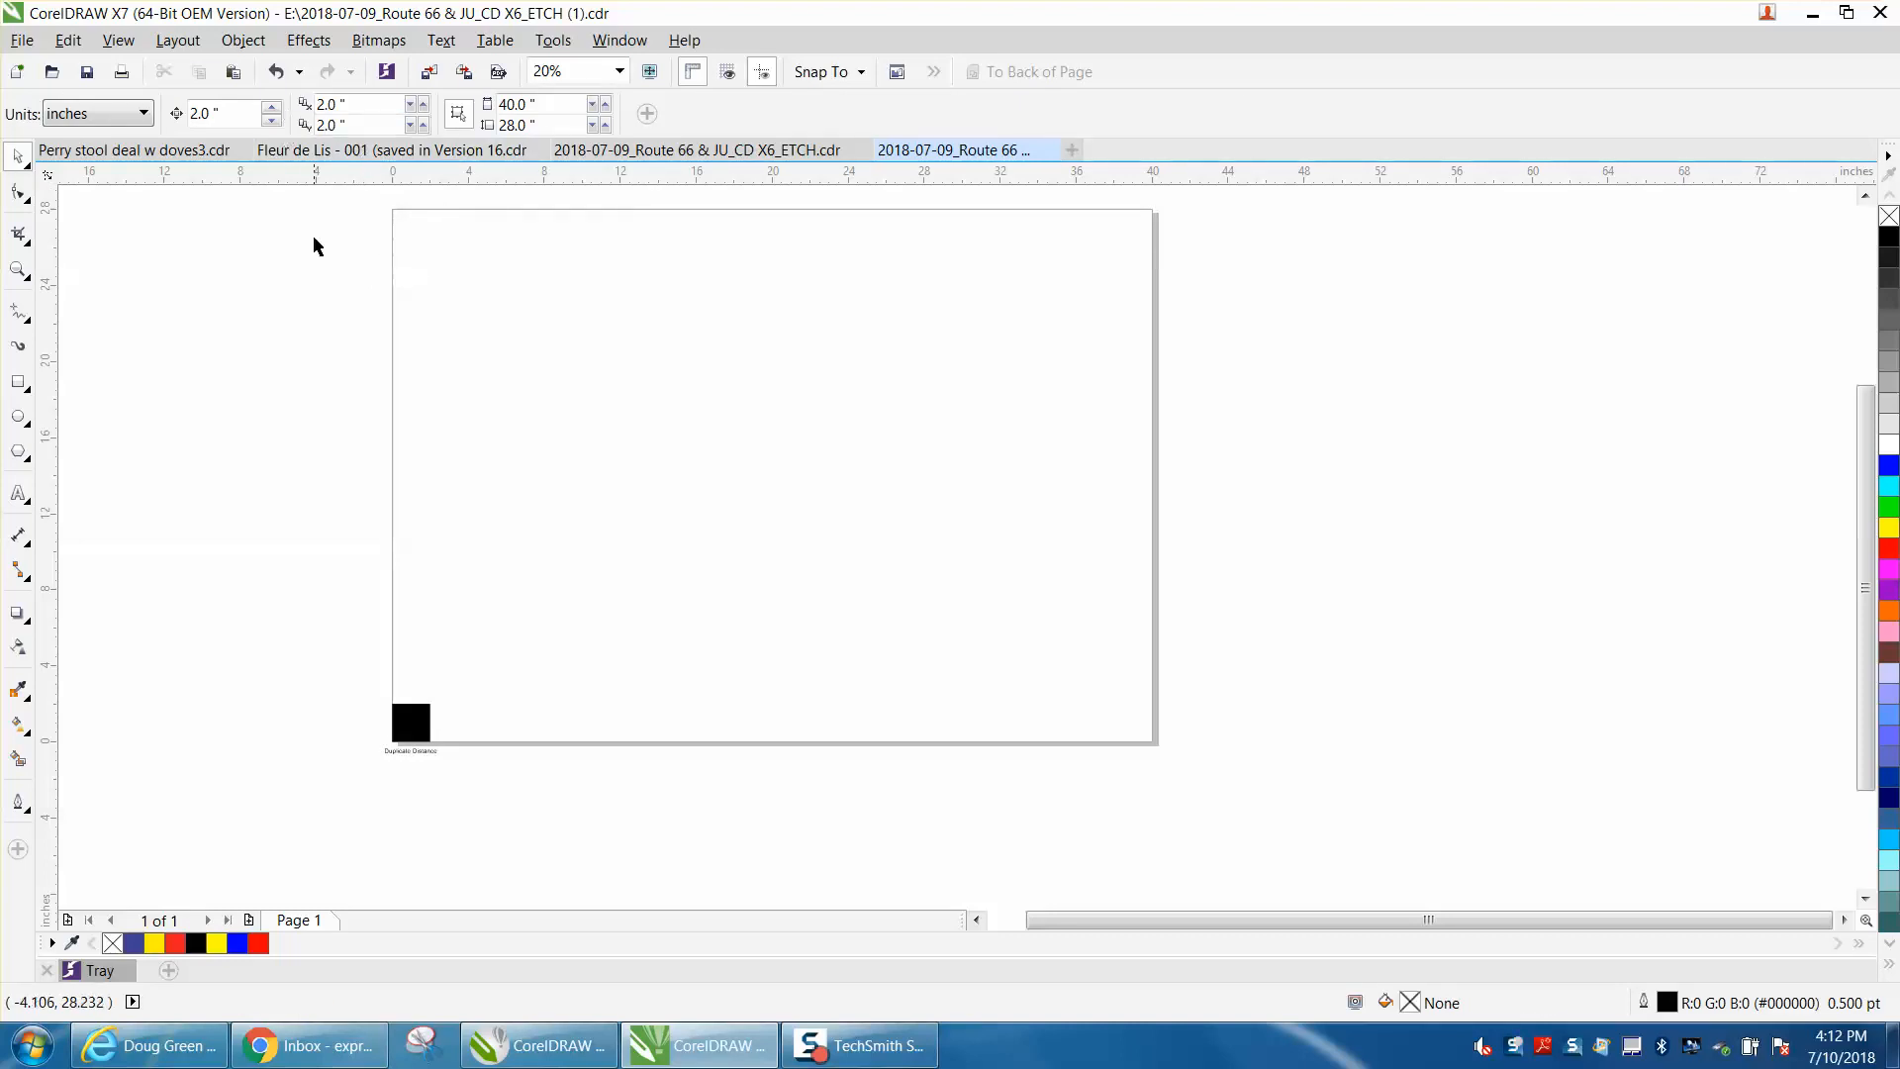
pyautogui.click(410, 722)
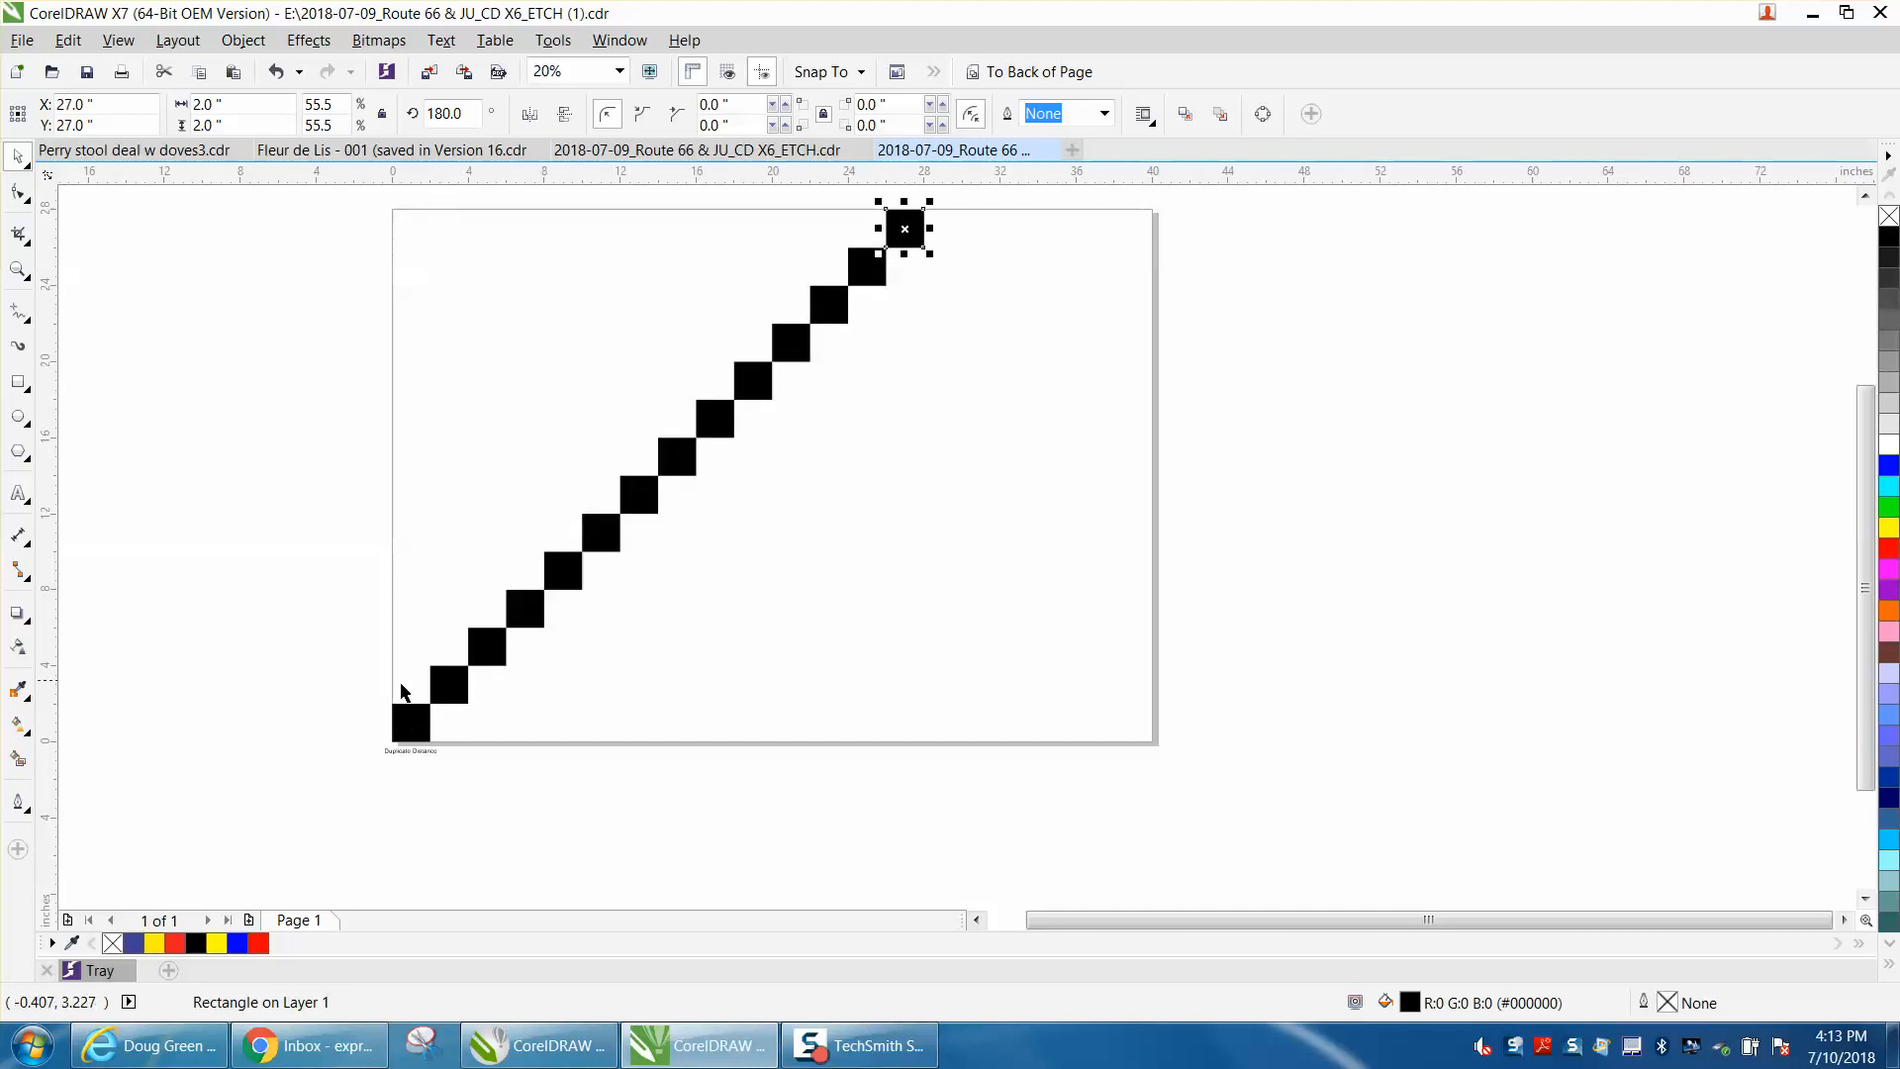
pyautogui.moveTo(369, 210)
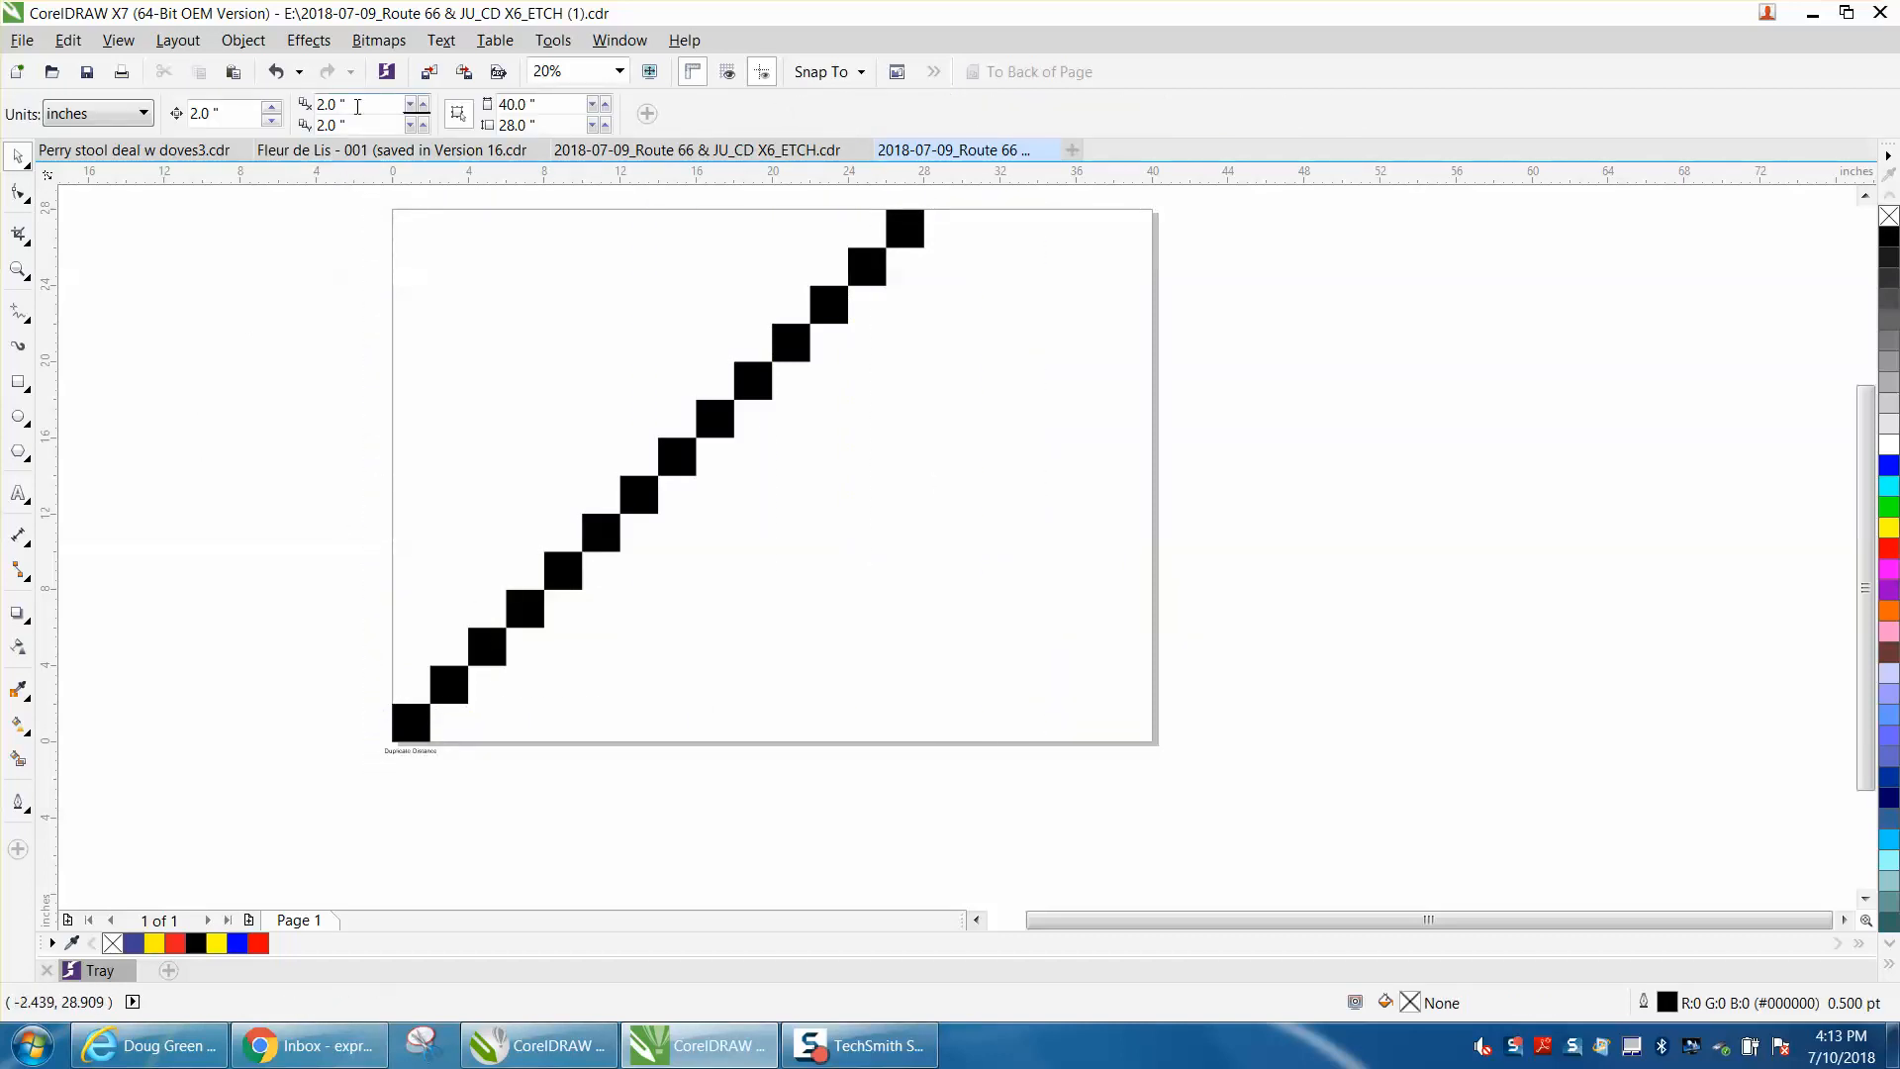
pyautogui.moveTo(329, 106)
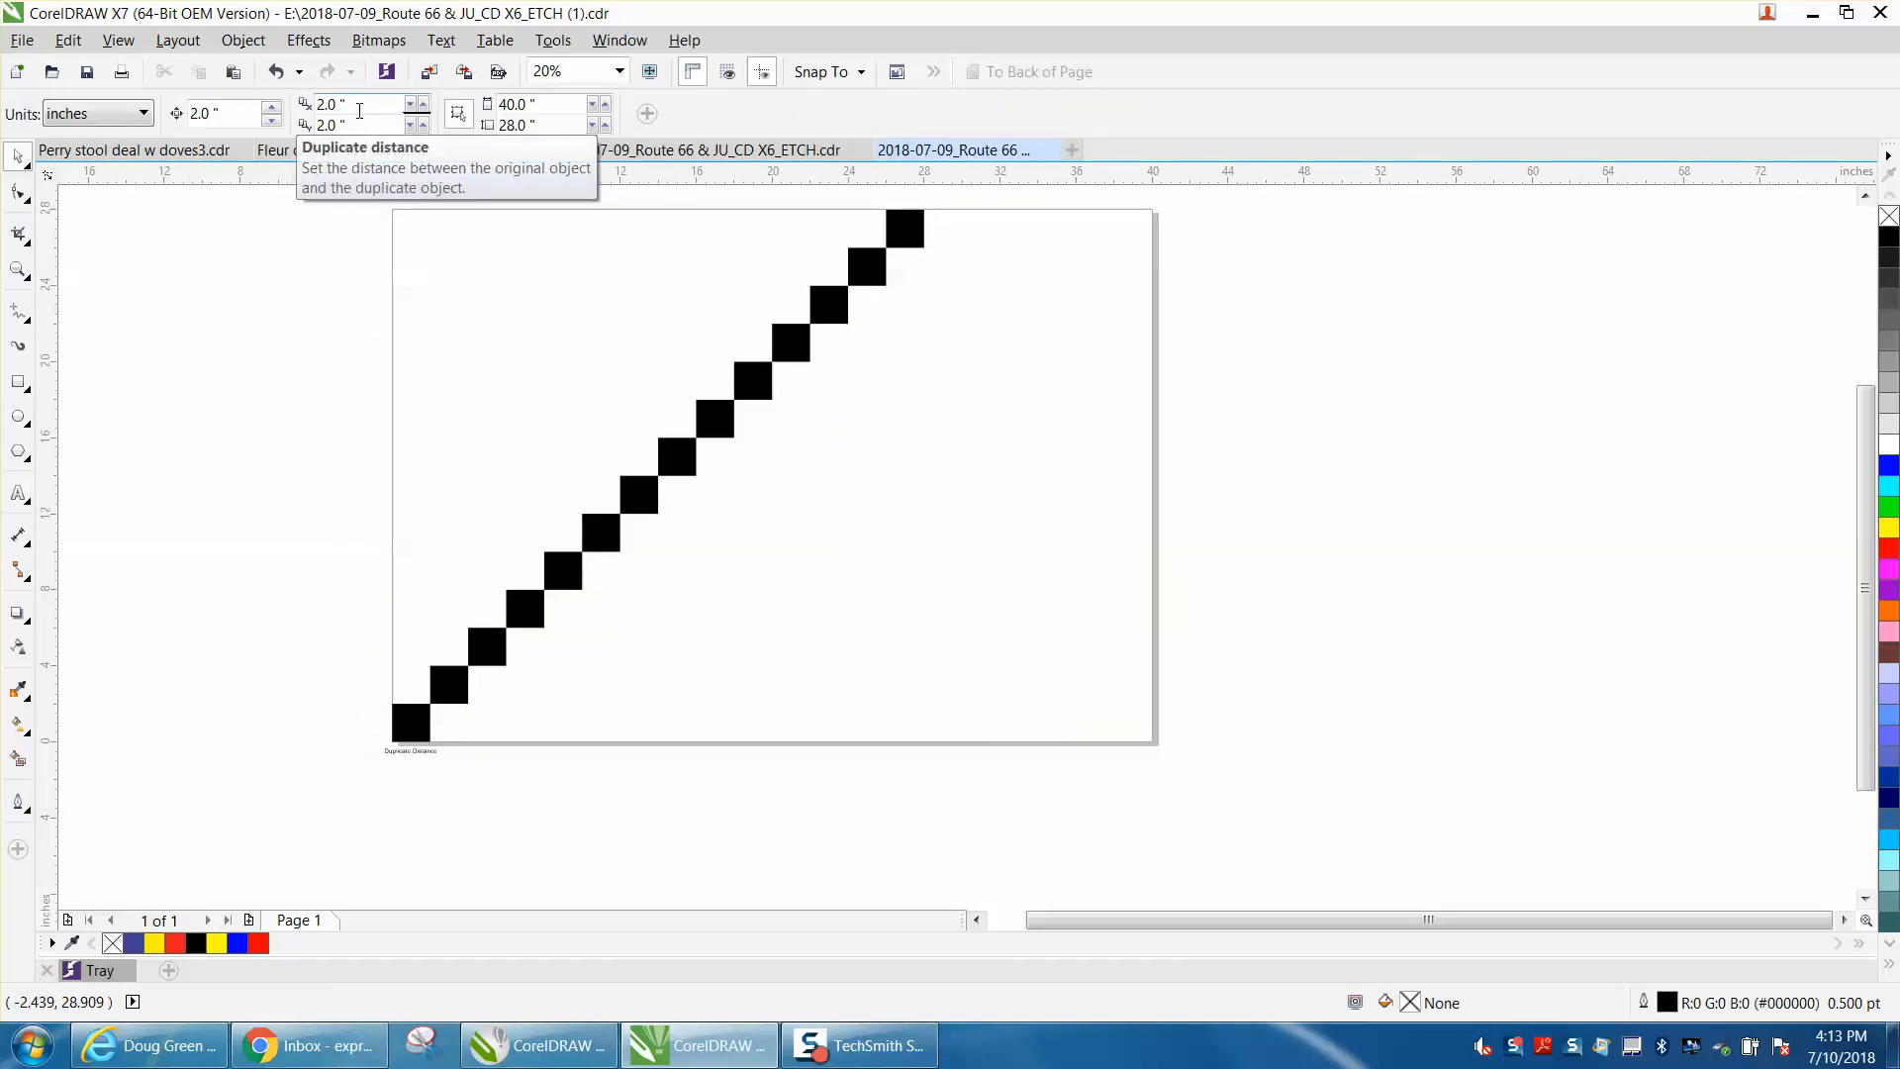
# Step: Set the vertical duplicate offset to 0
pyautogui.click(329, 125)
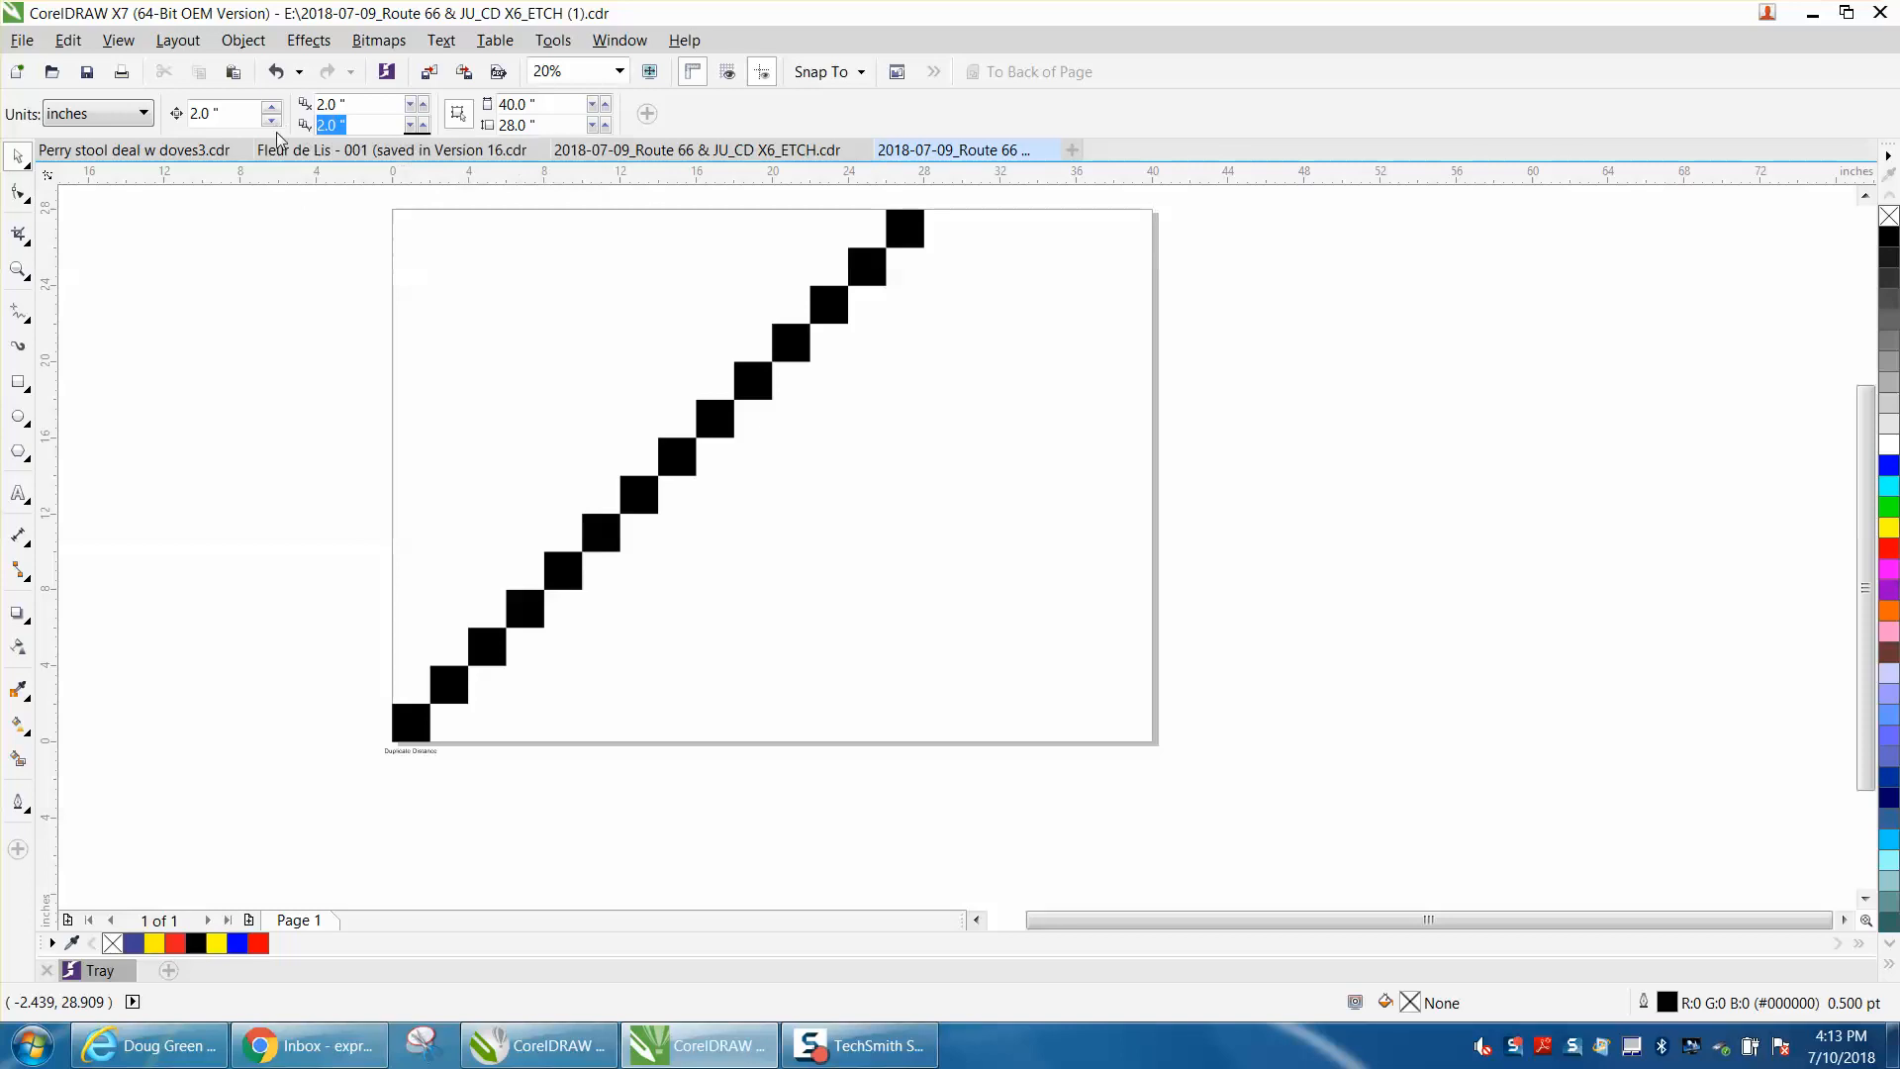
pyautogui.write('0')
pyautogui.click(357, 105)
pyautogui.write('4')
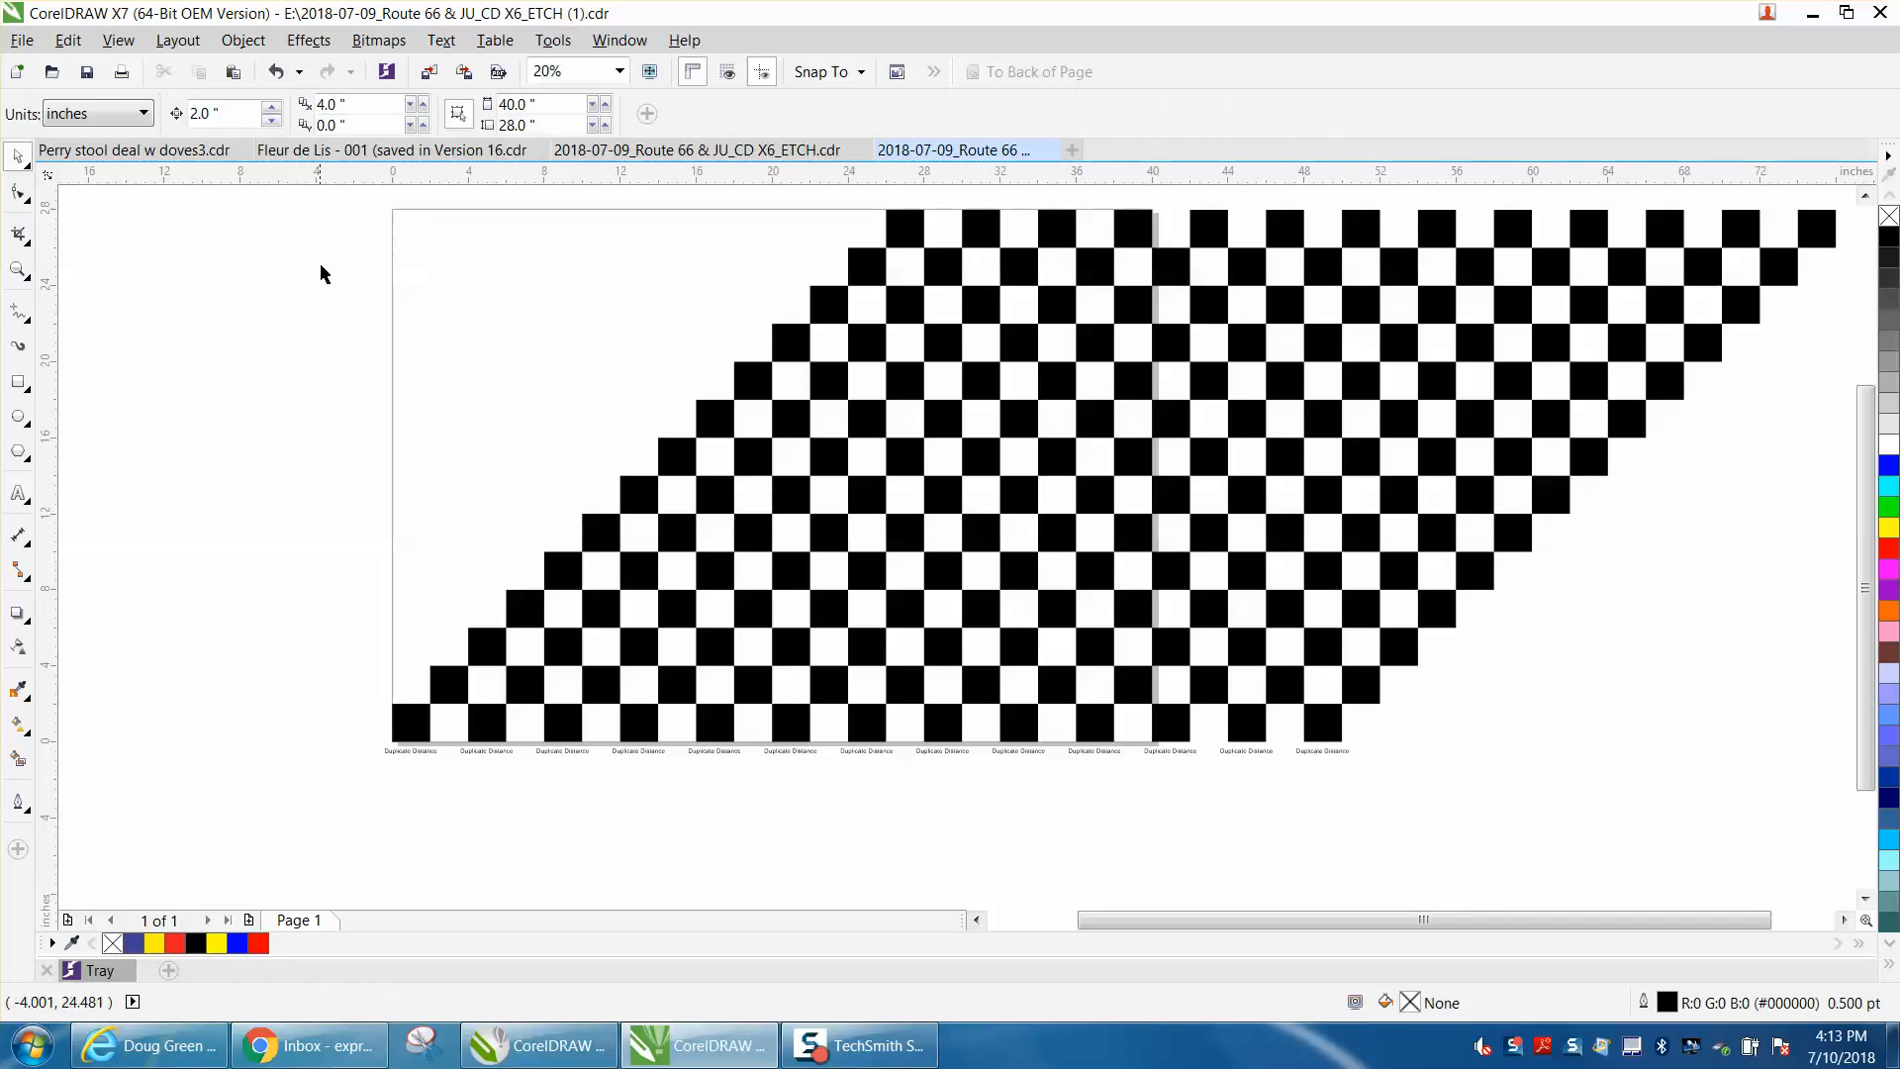
pyautogui.moveTo(805, 312)
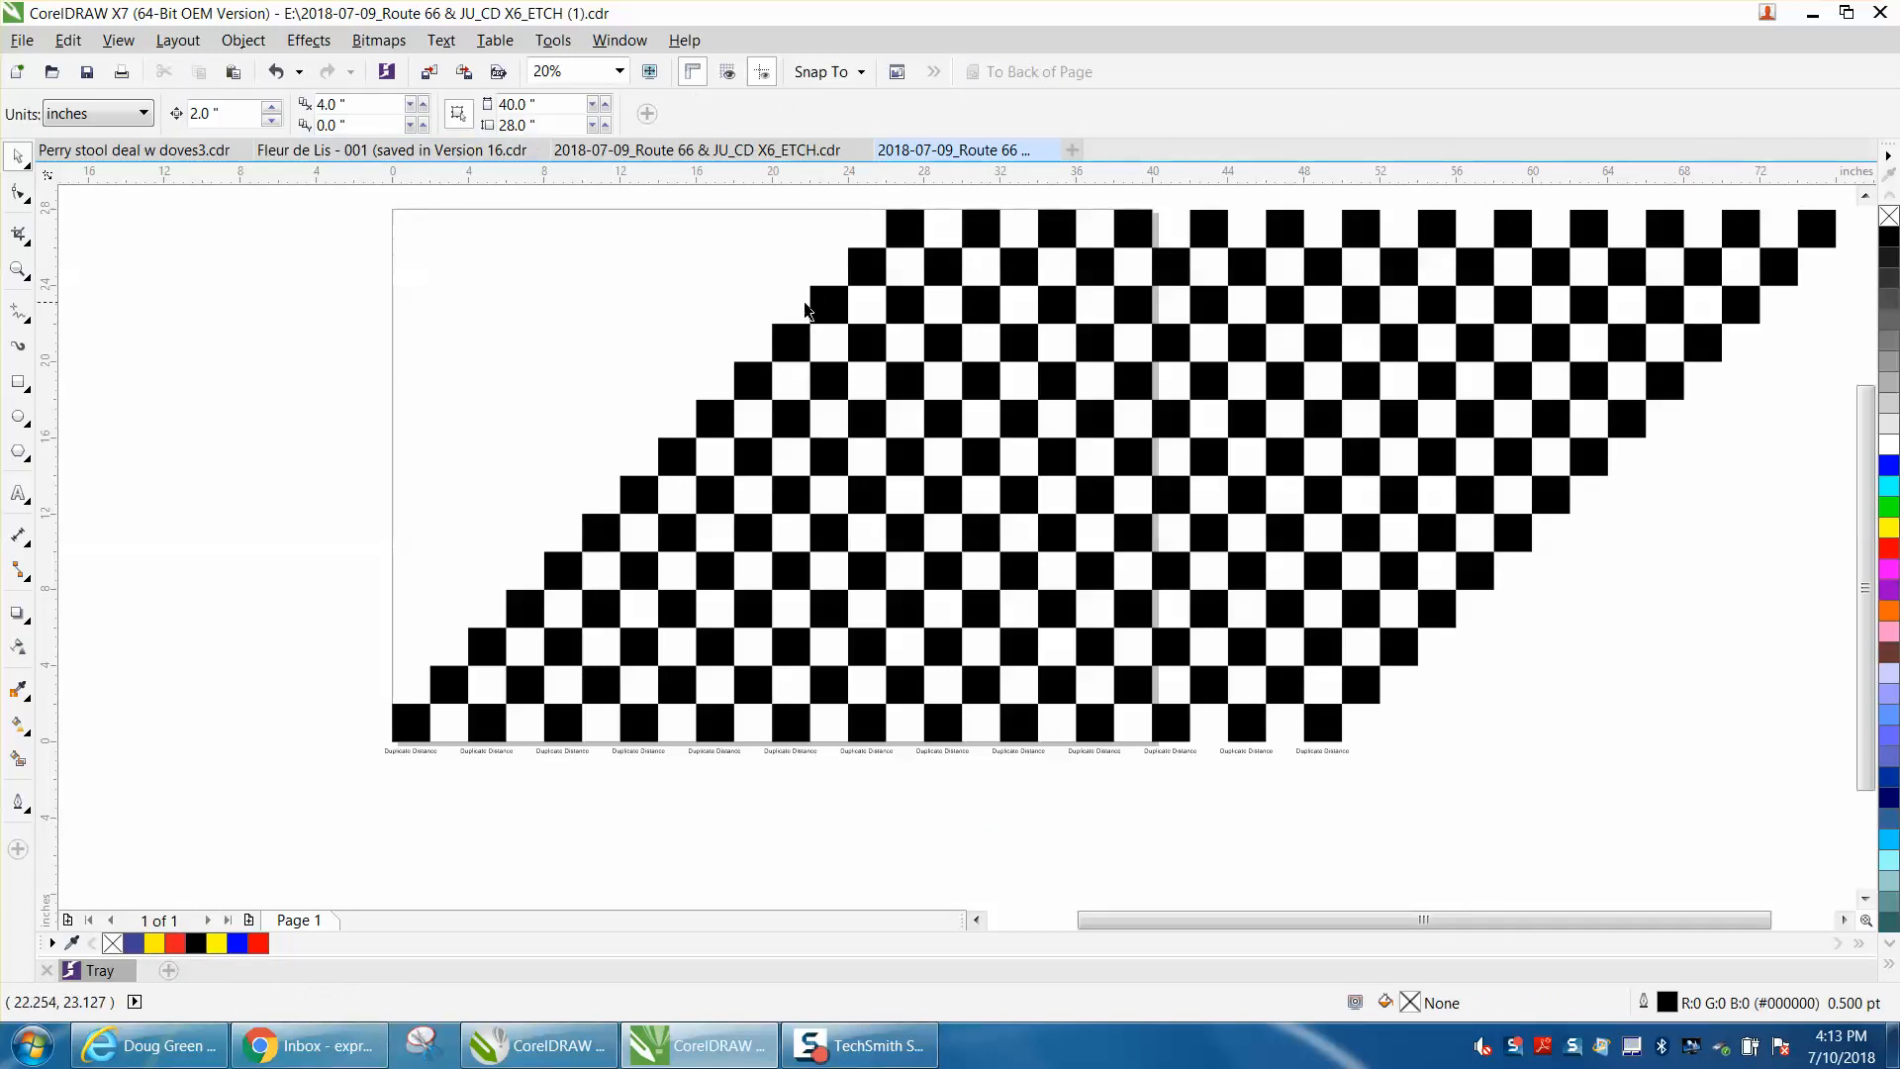
pyautogui.moveTo(897, 281)
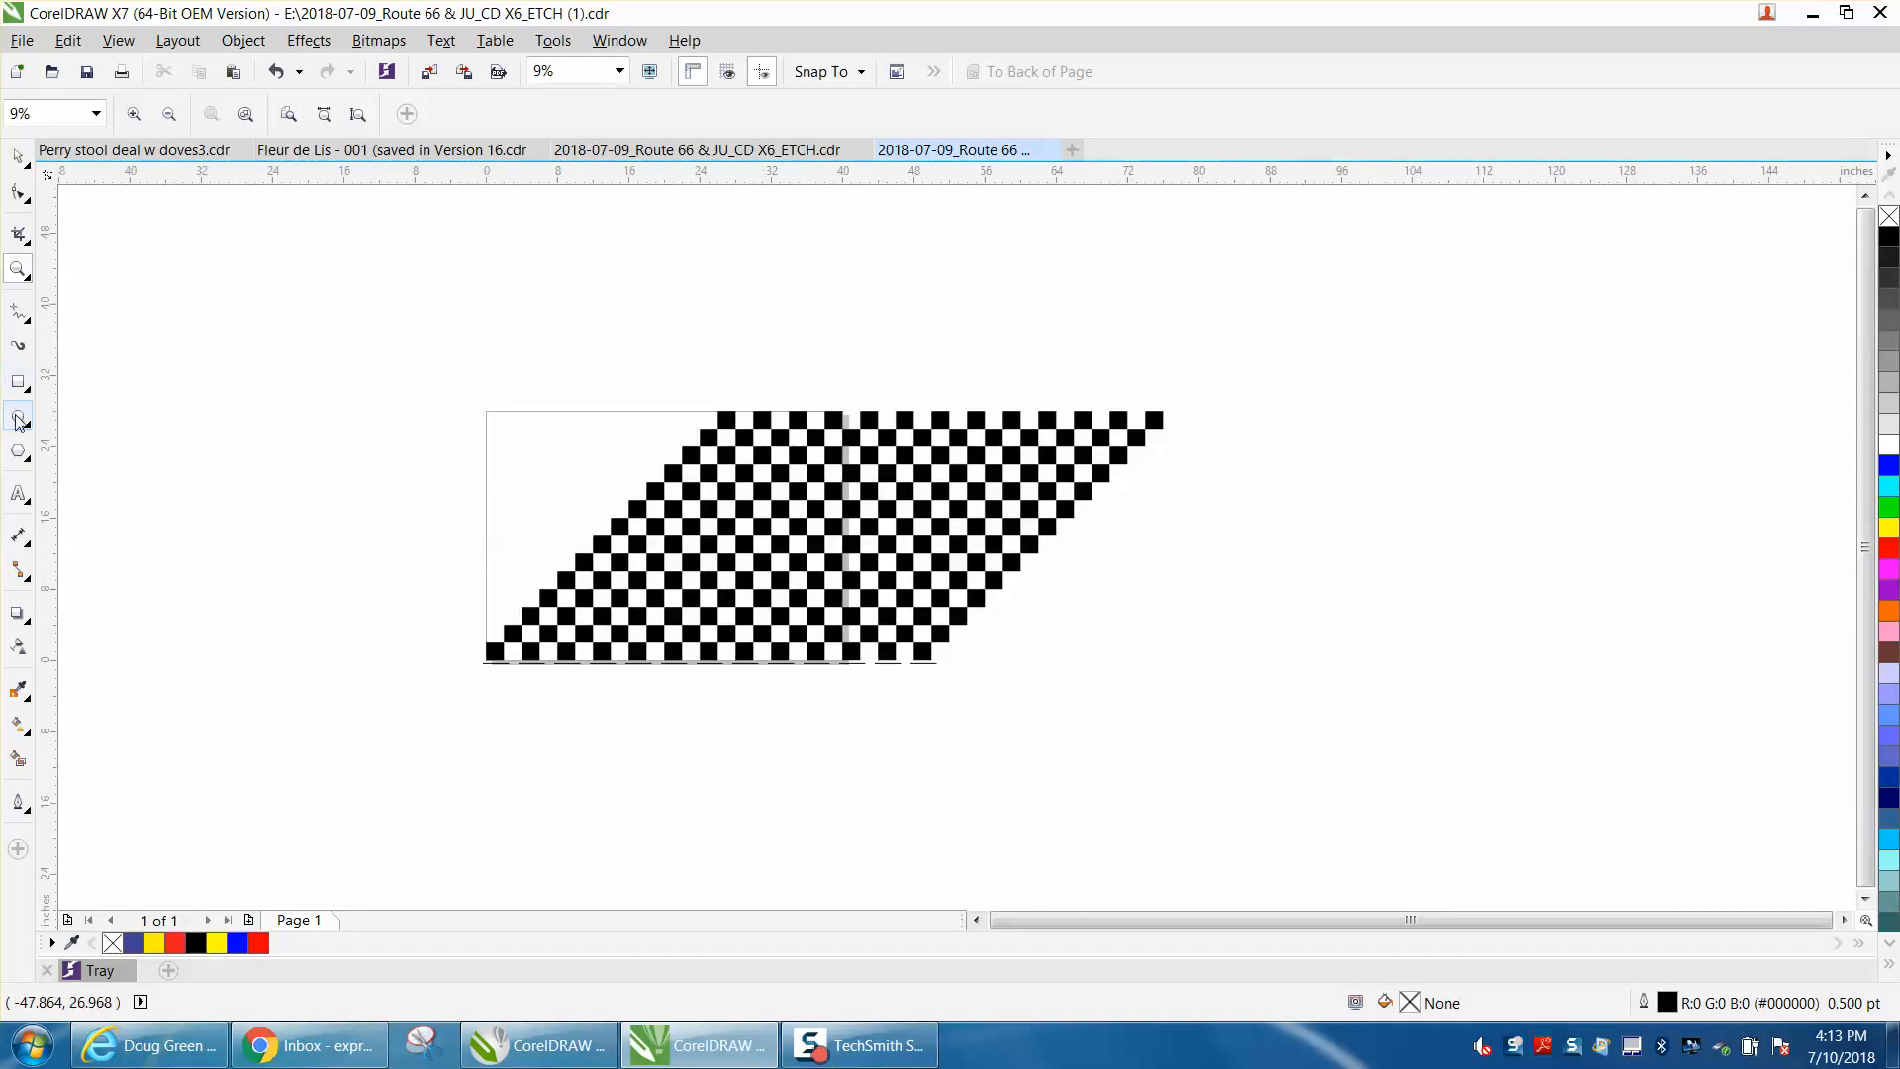
# Step: Draw a circle beside the checkerboard, select the checkerboard group, and browse the Effects and Object menus
pyautogui.moveTo(1367, 355); pyautogui.dragTo(1780, 593)
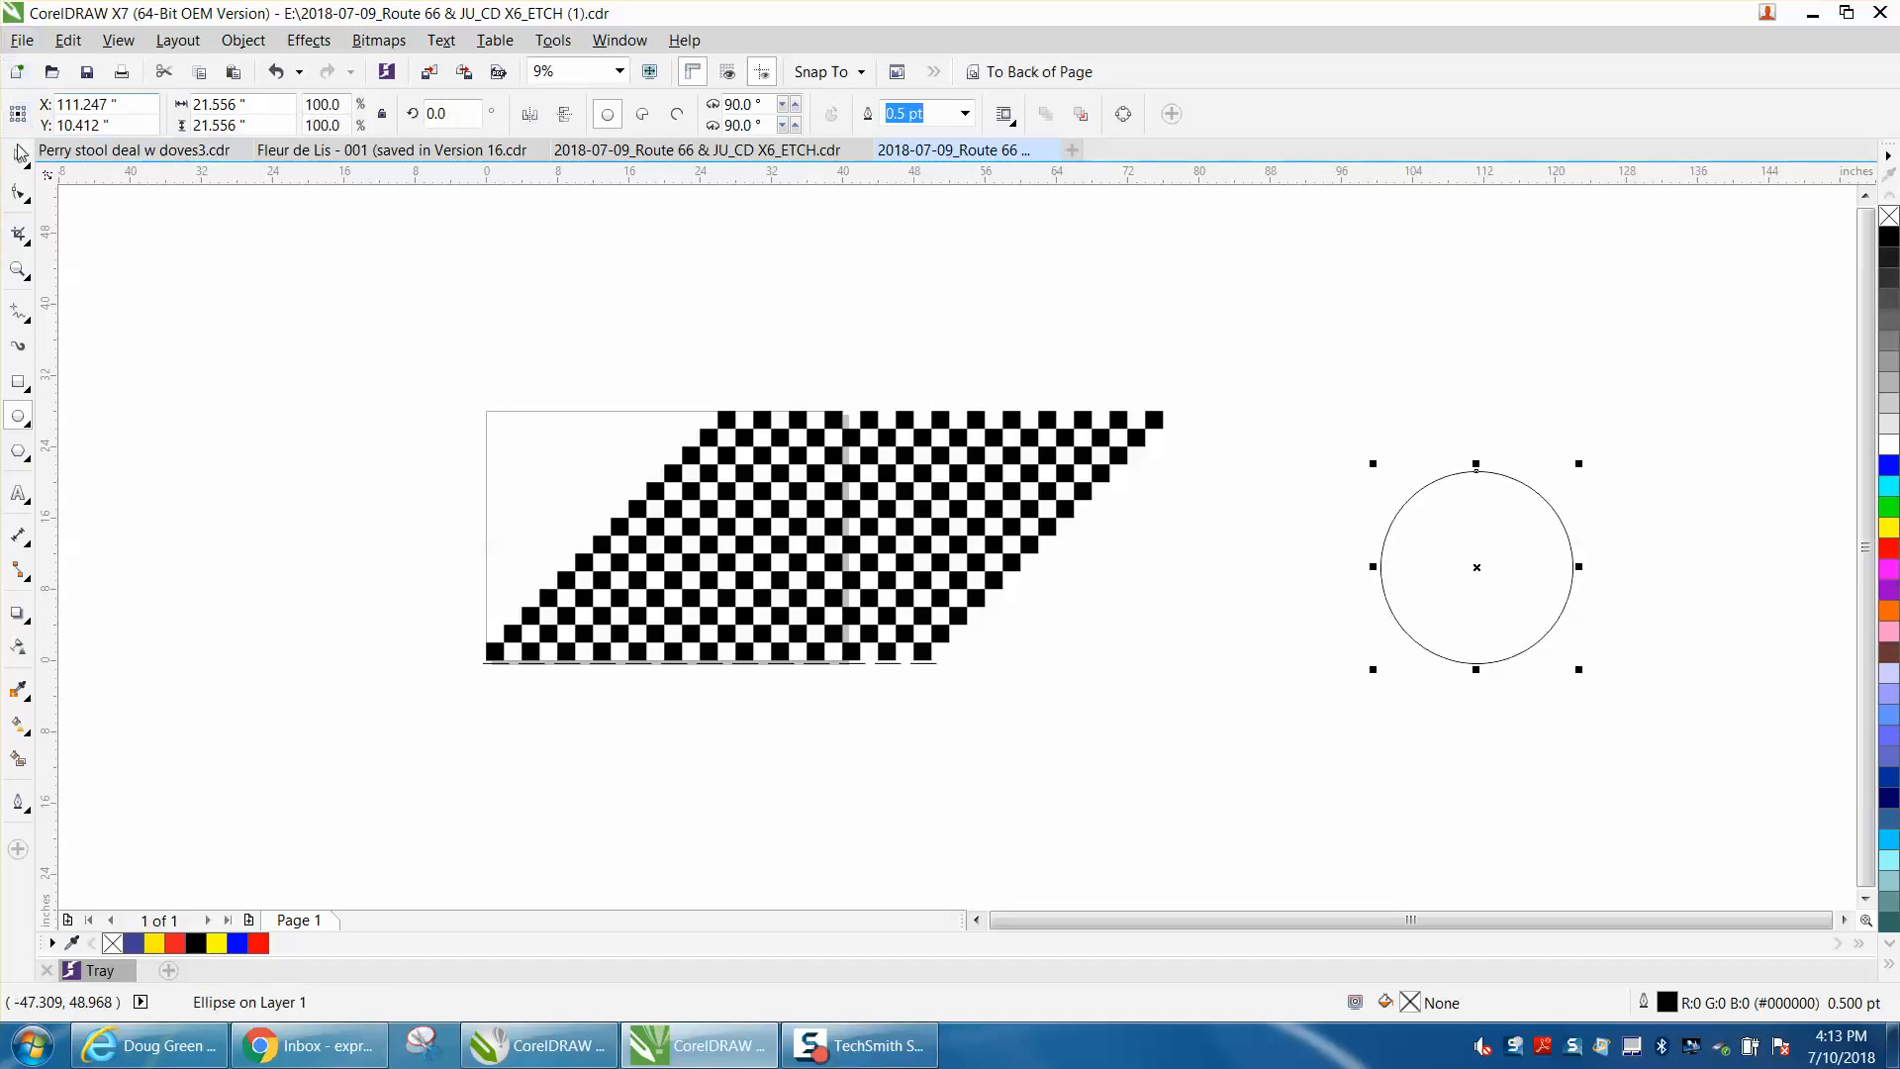
pyautogui.click(18, 156)
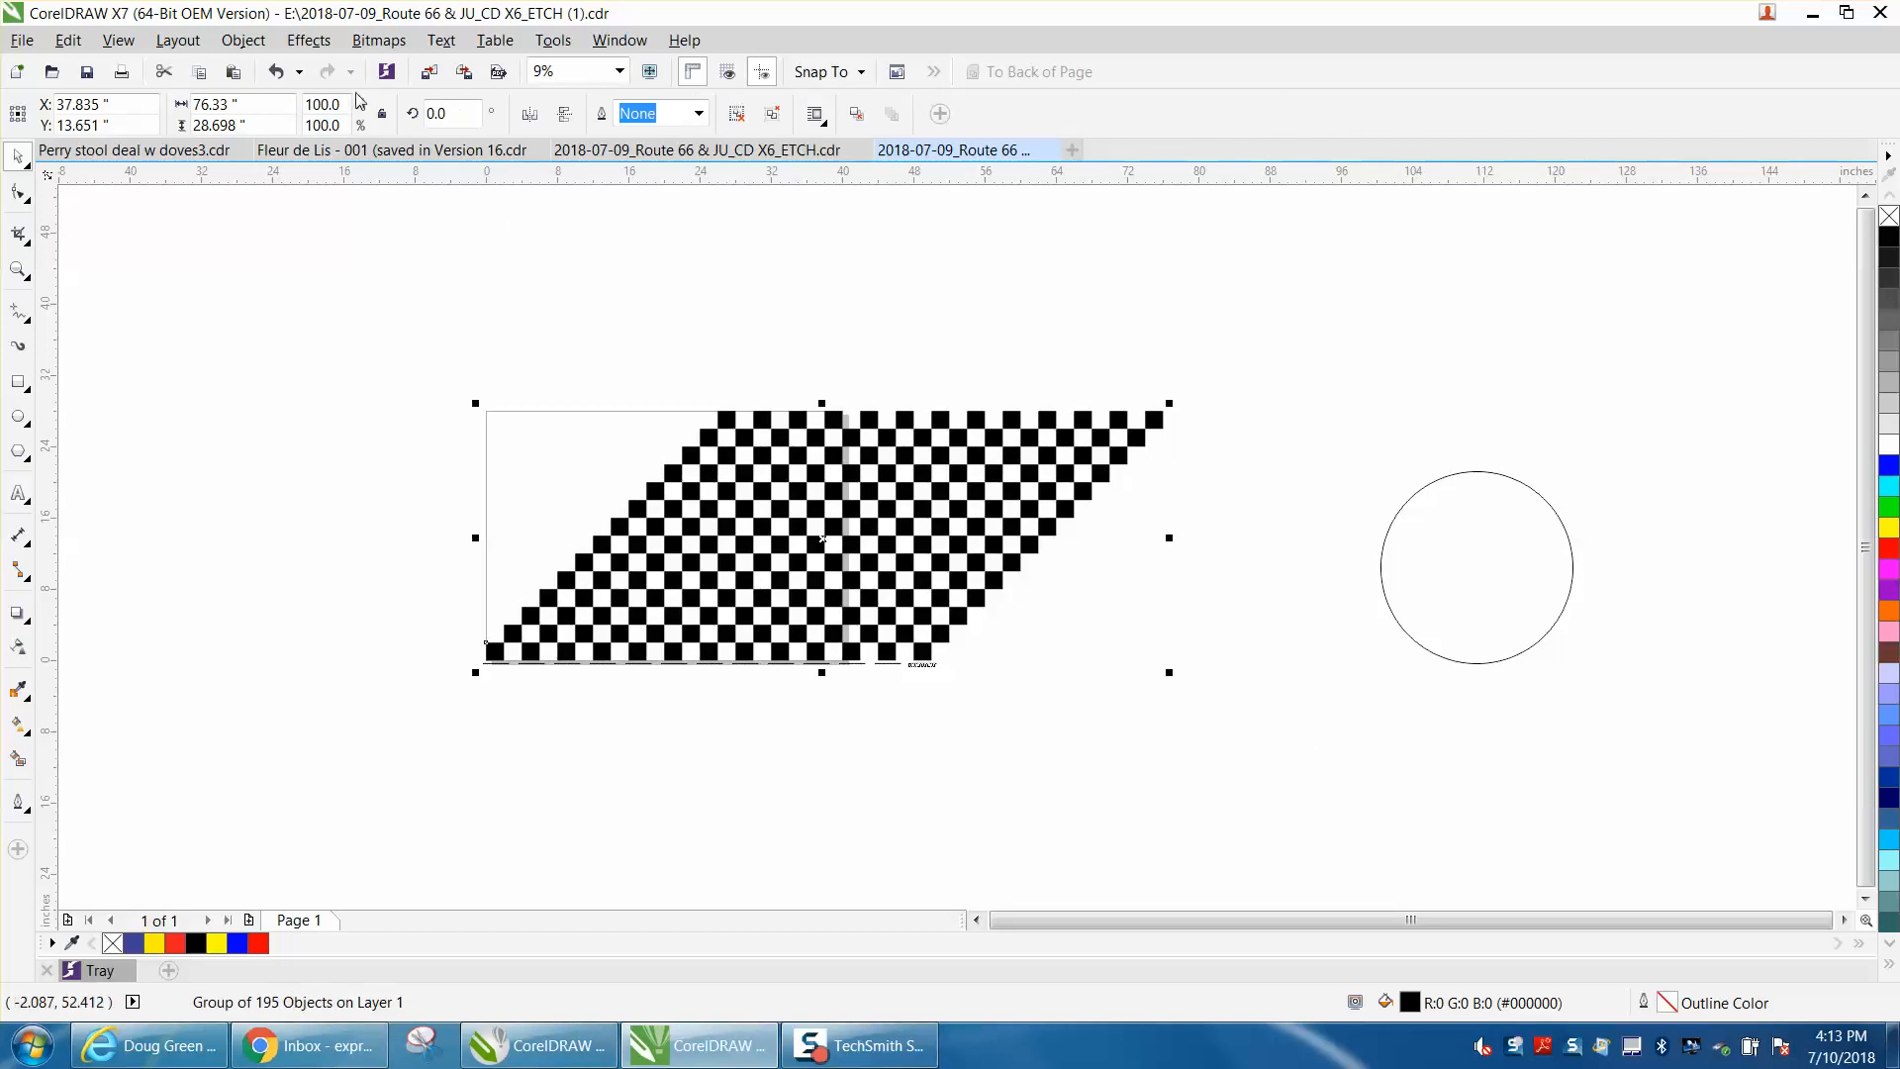
pyautogui.click(307, 40)
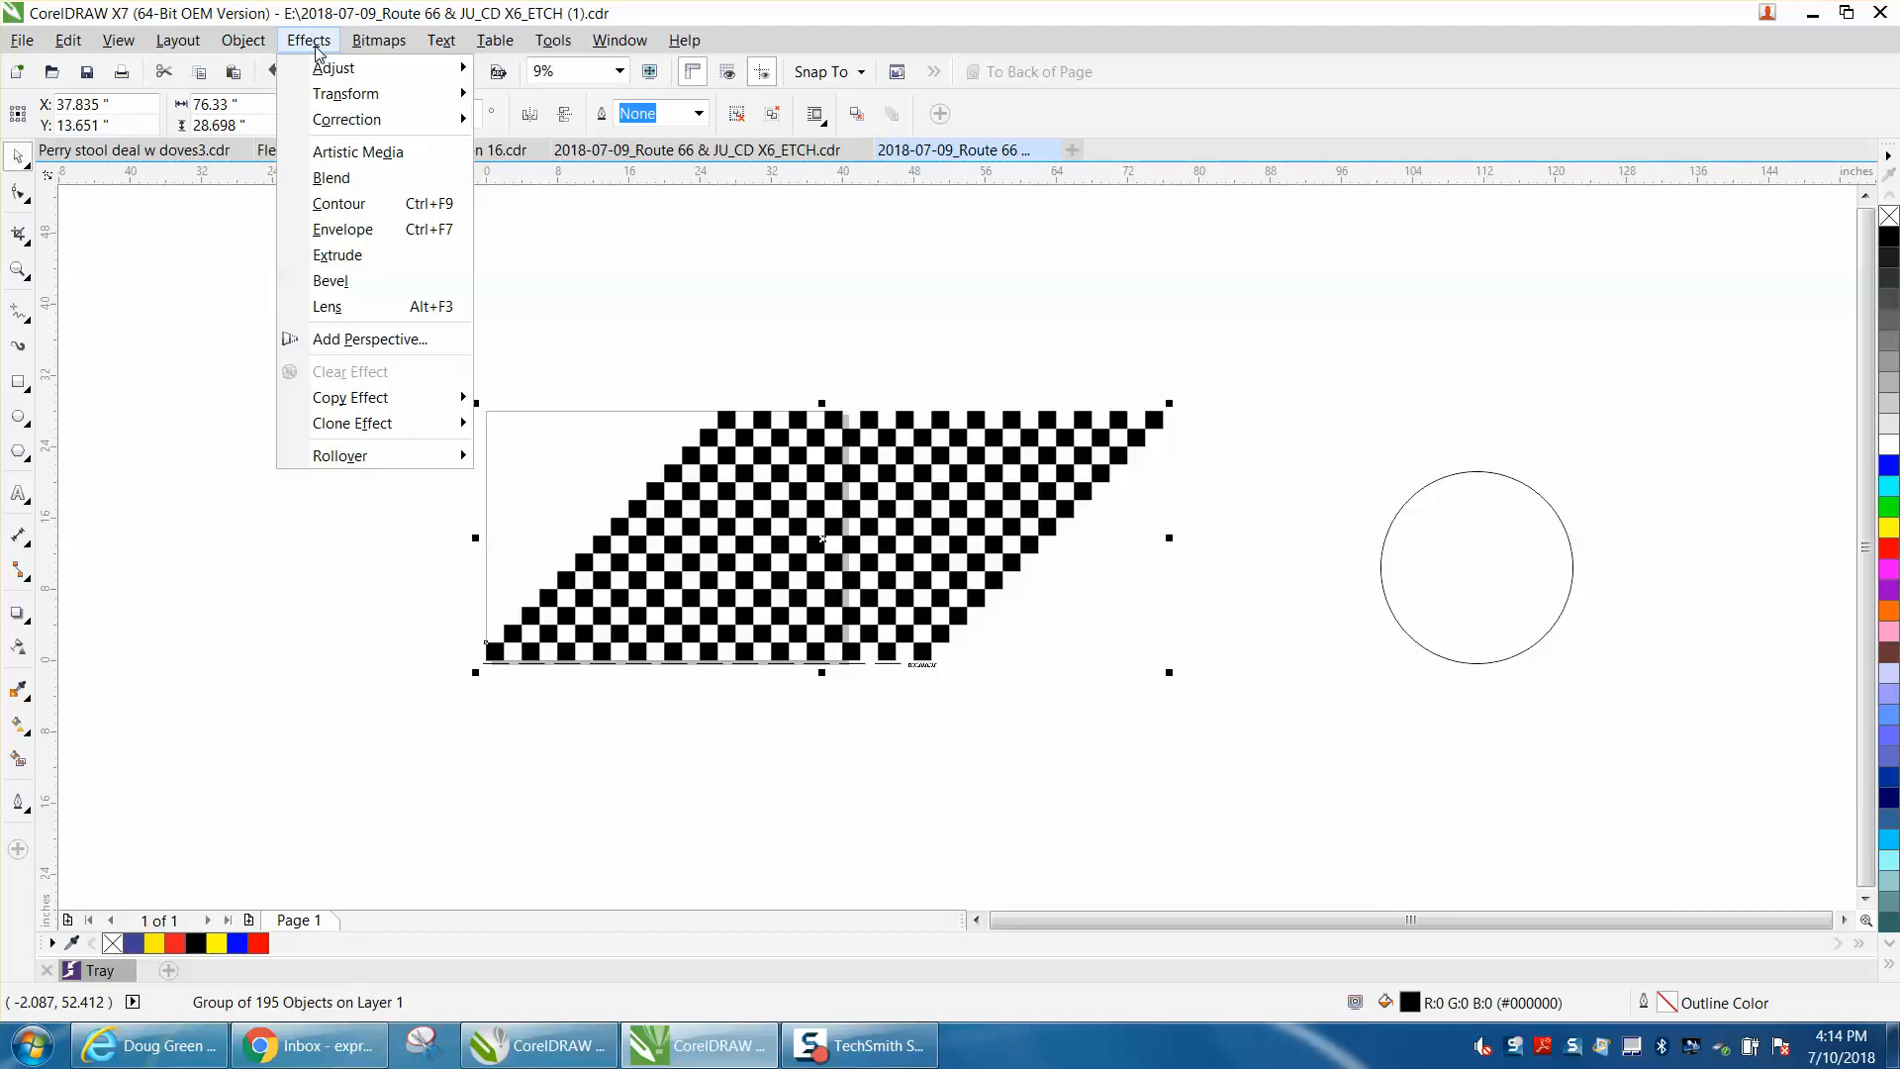
pyautogui.moveTo(346, 333)
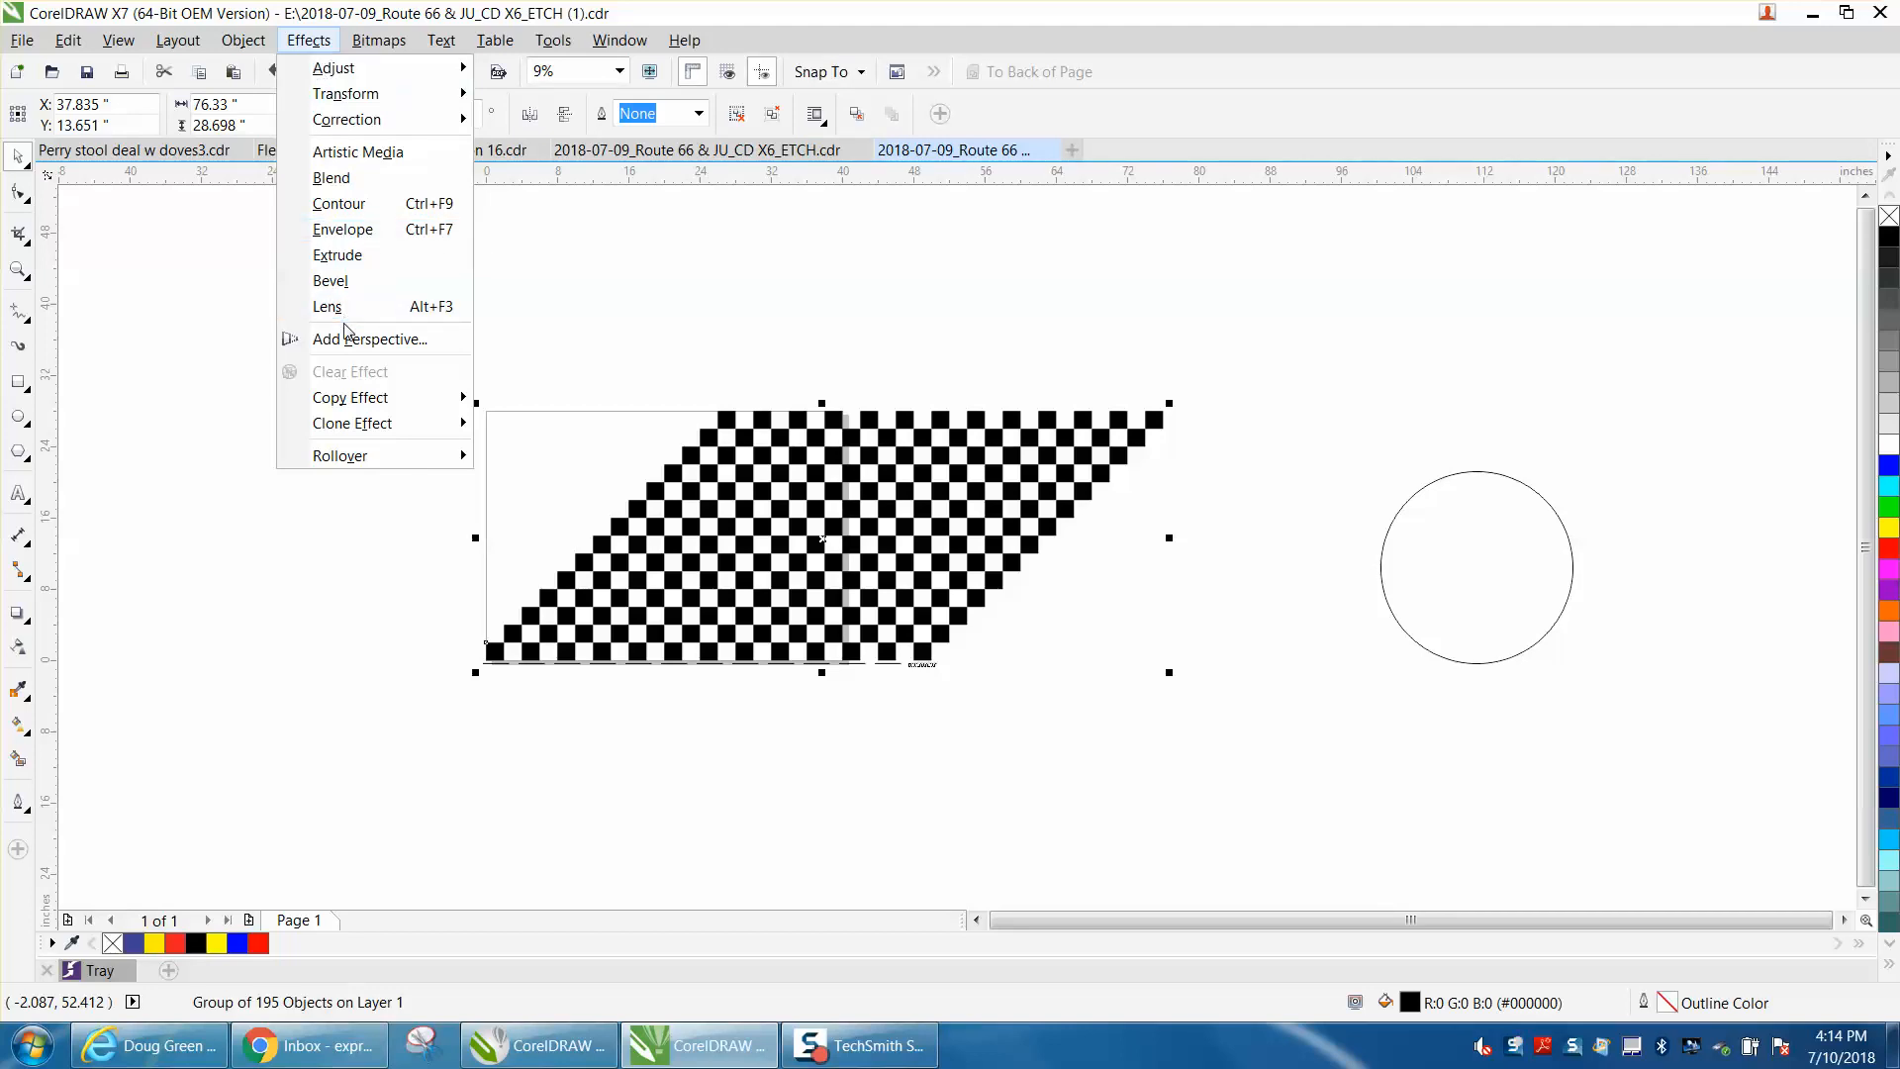
pyautogui.click(242, 39)
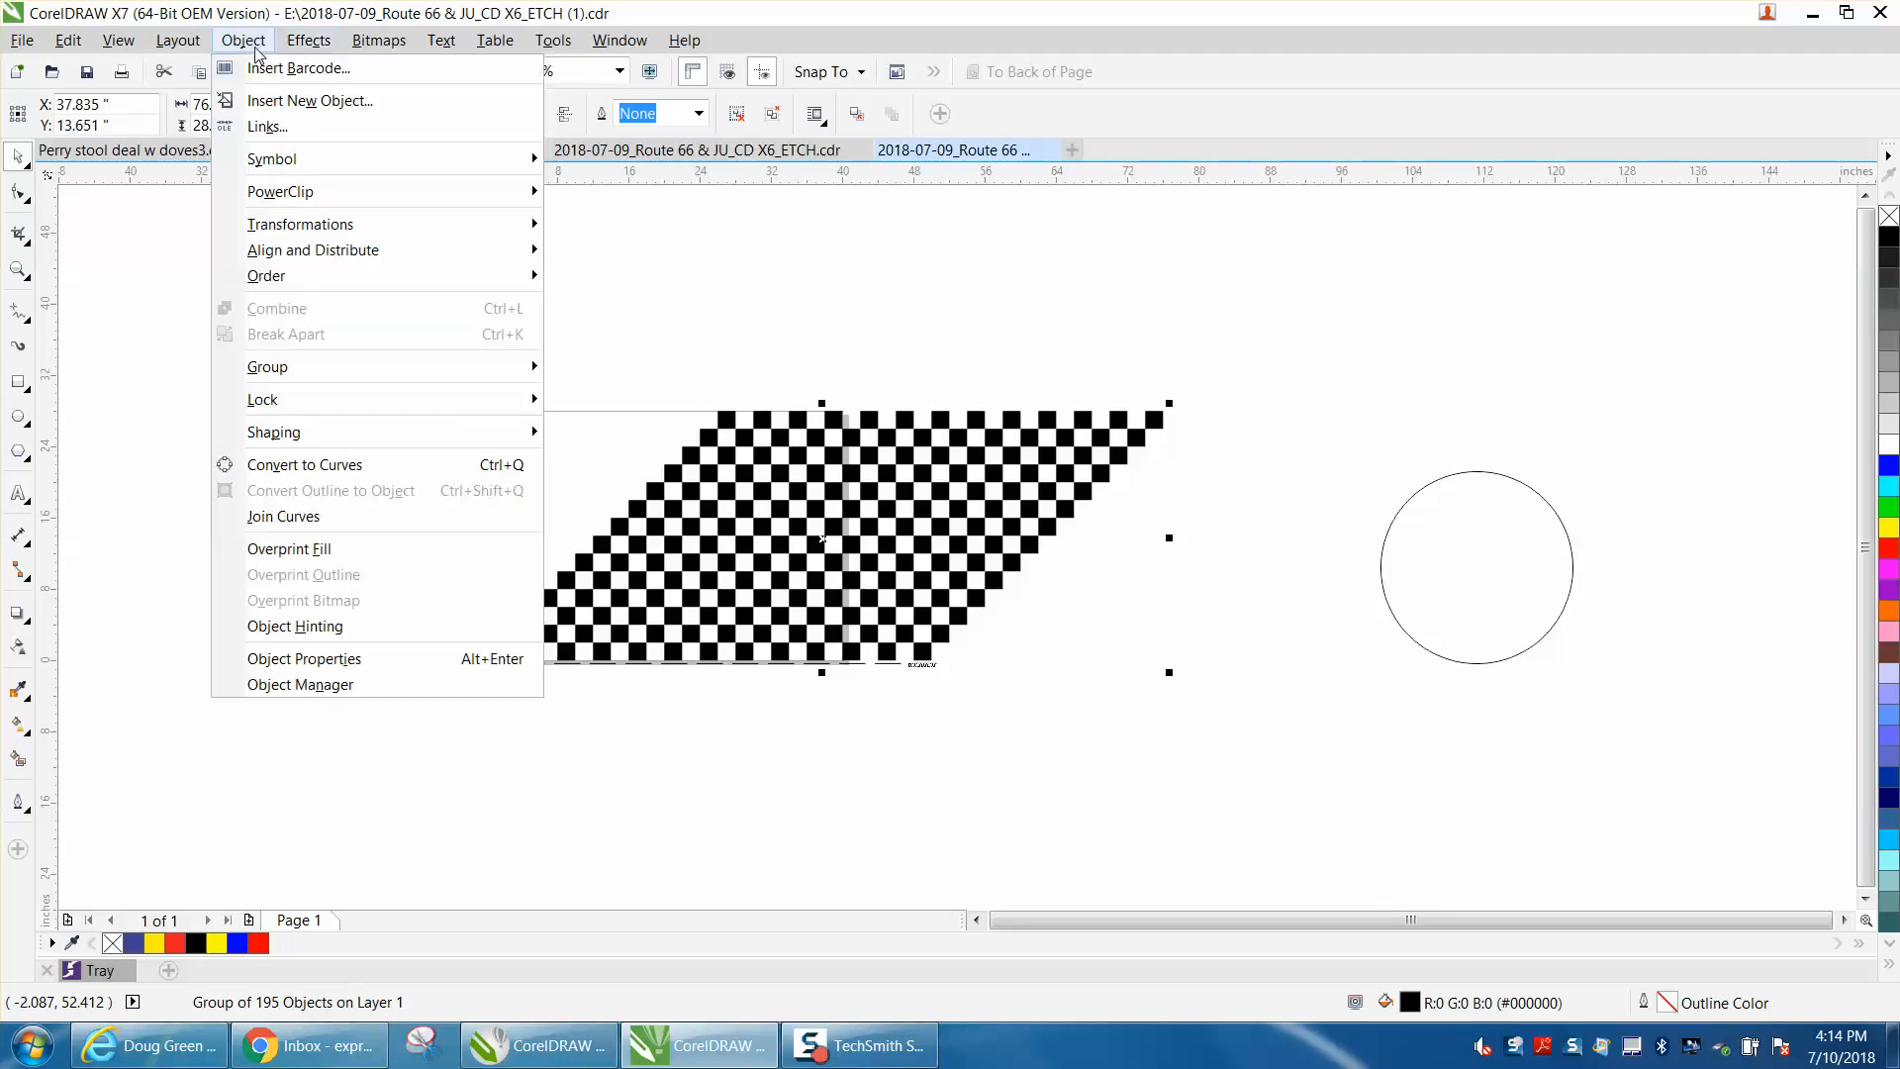
pyautogui.moveTo(280, 191)
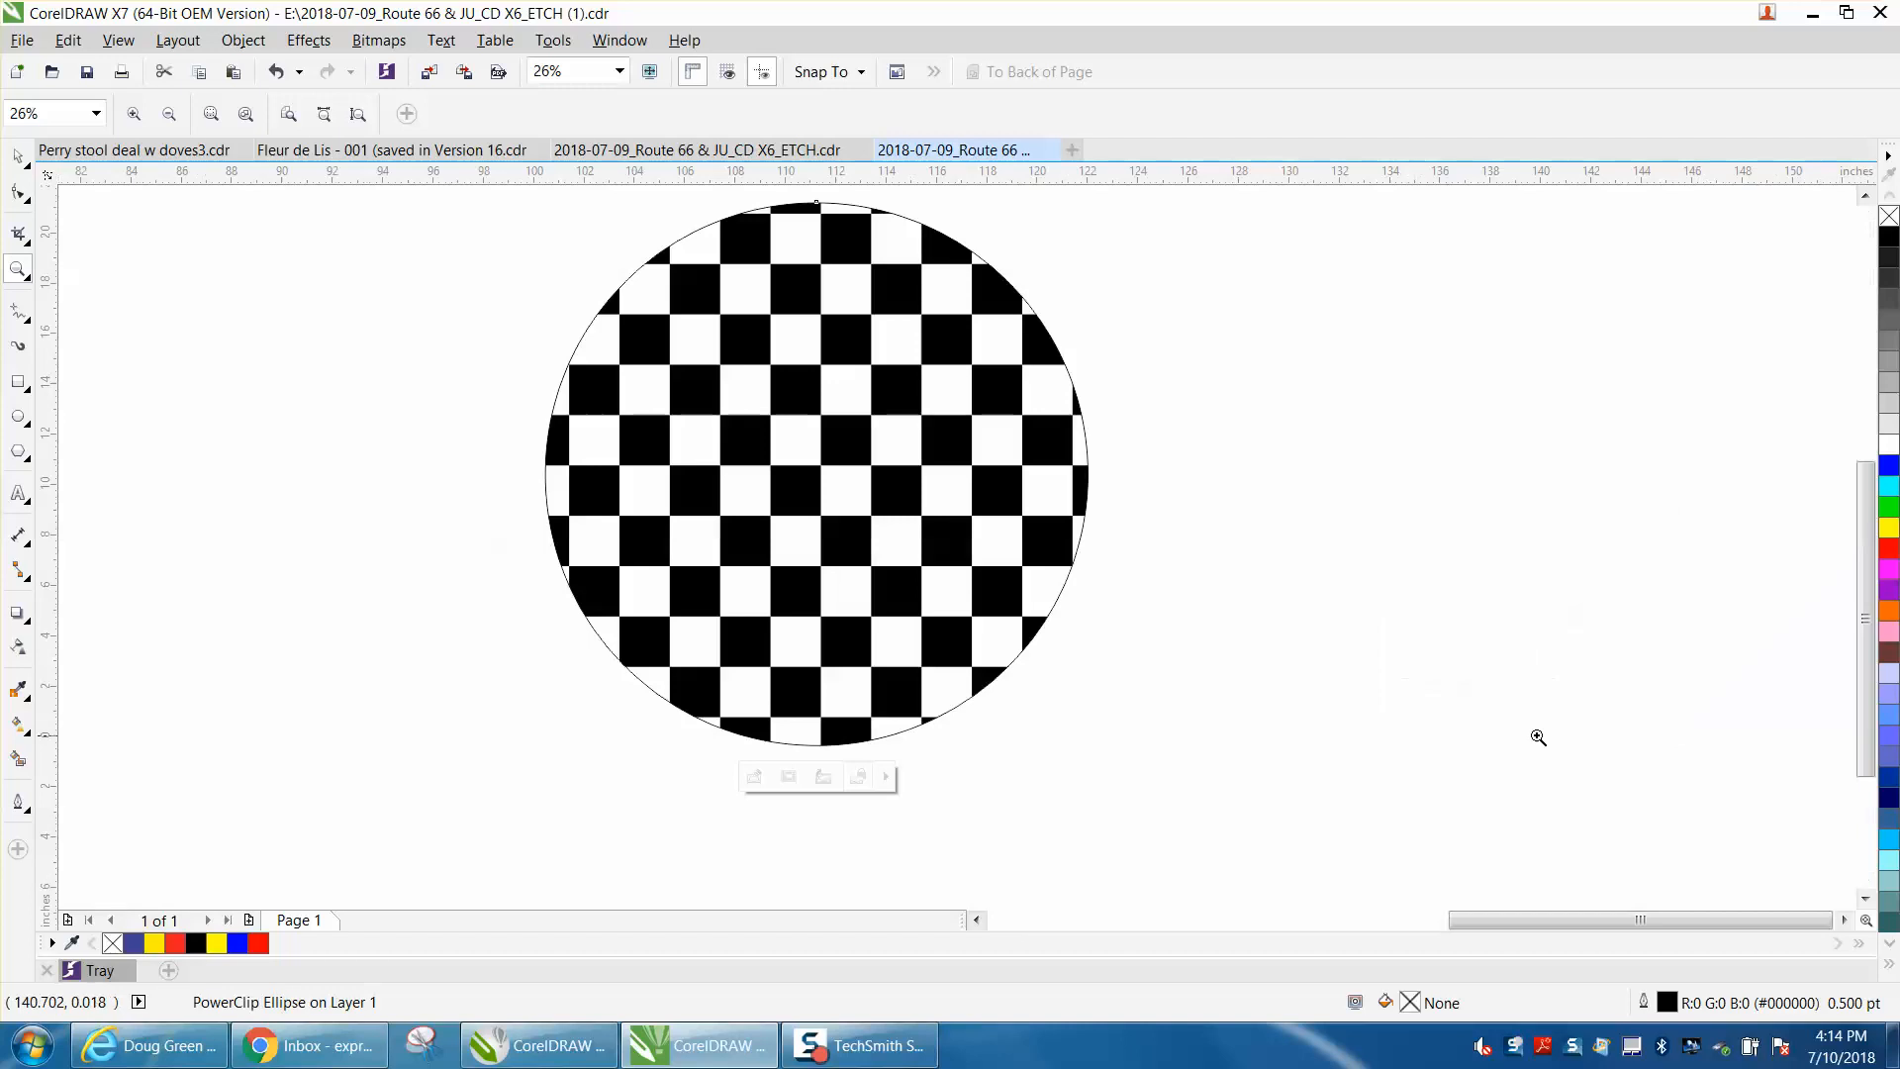
pyautogui.moveTo(1315, 729)
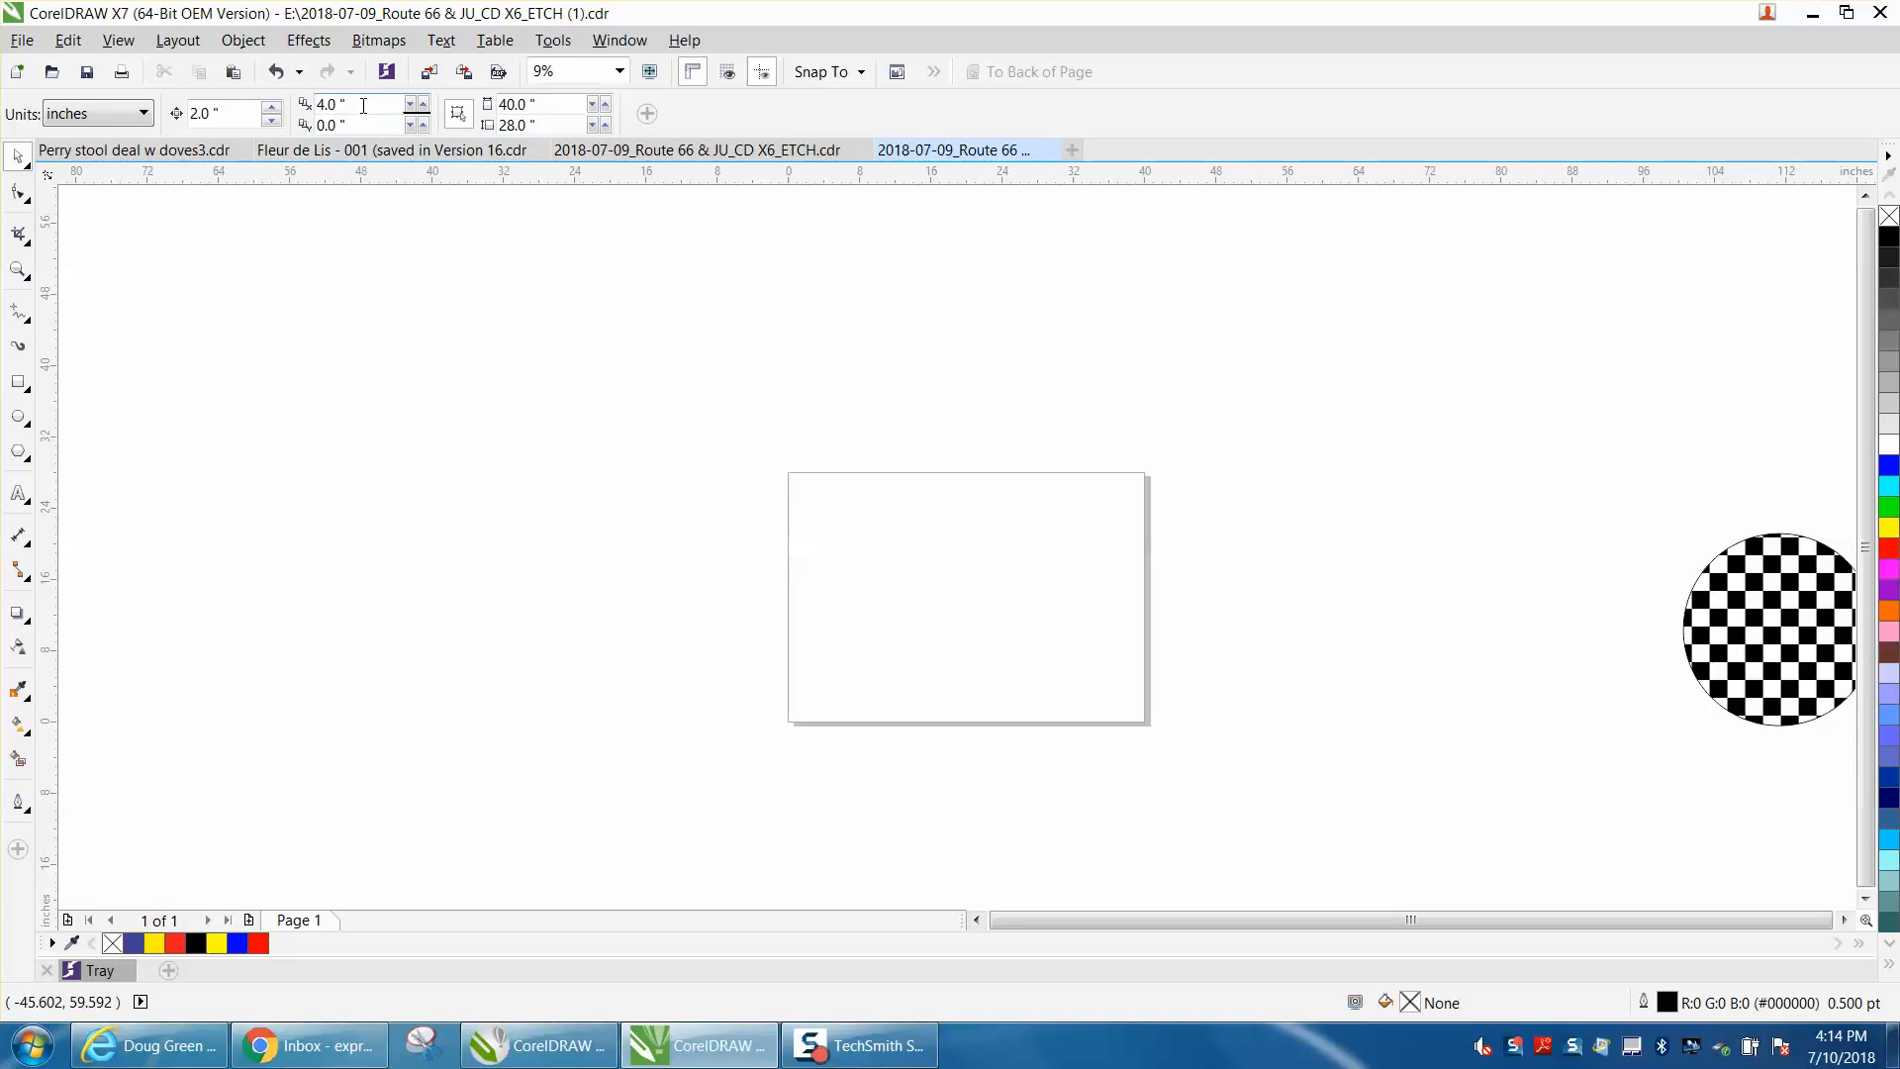
pyautogui.moveTo(328, 104)
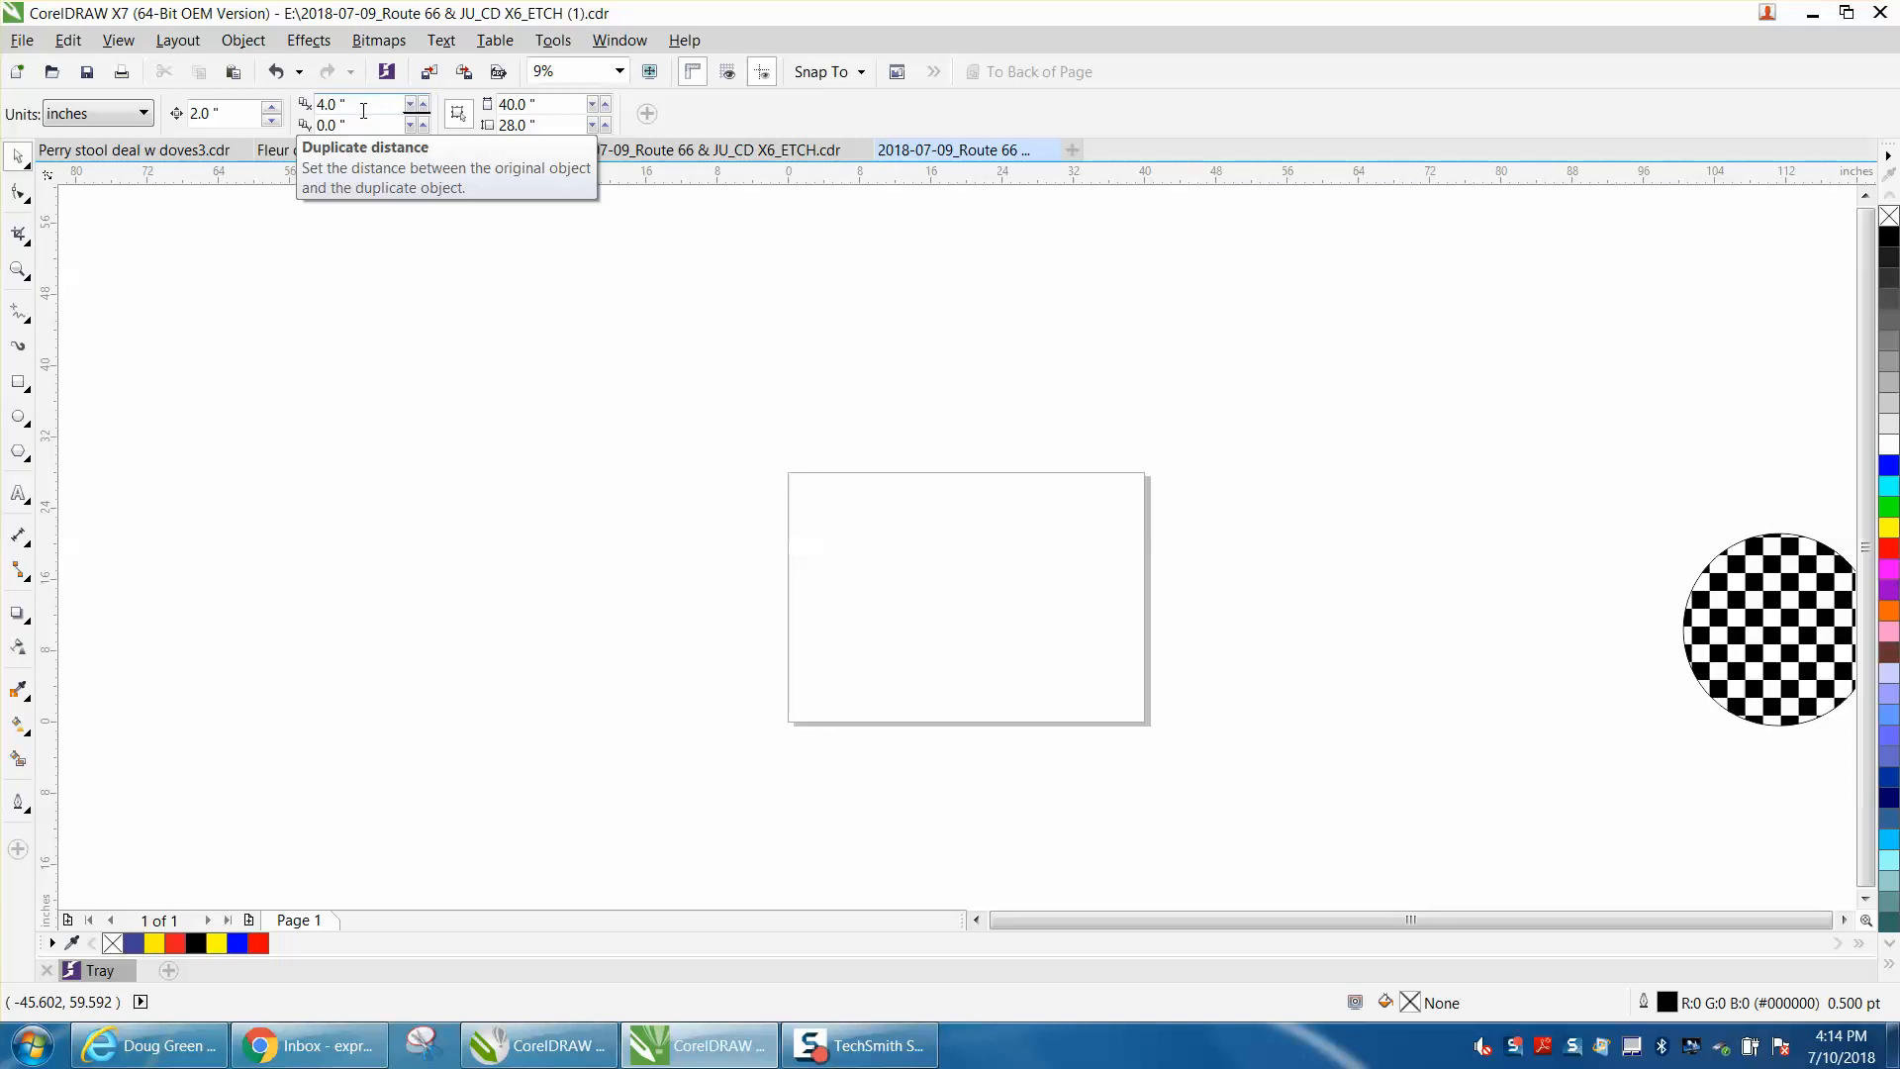
pyautogui.moveTo(71, 317)
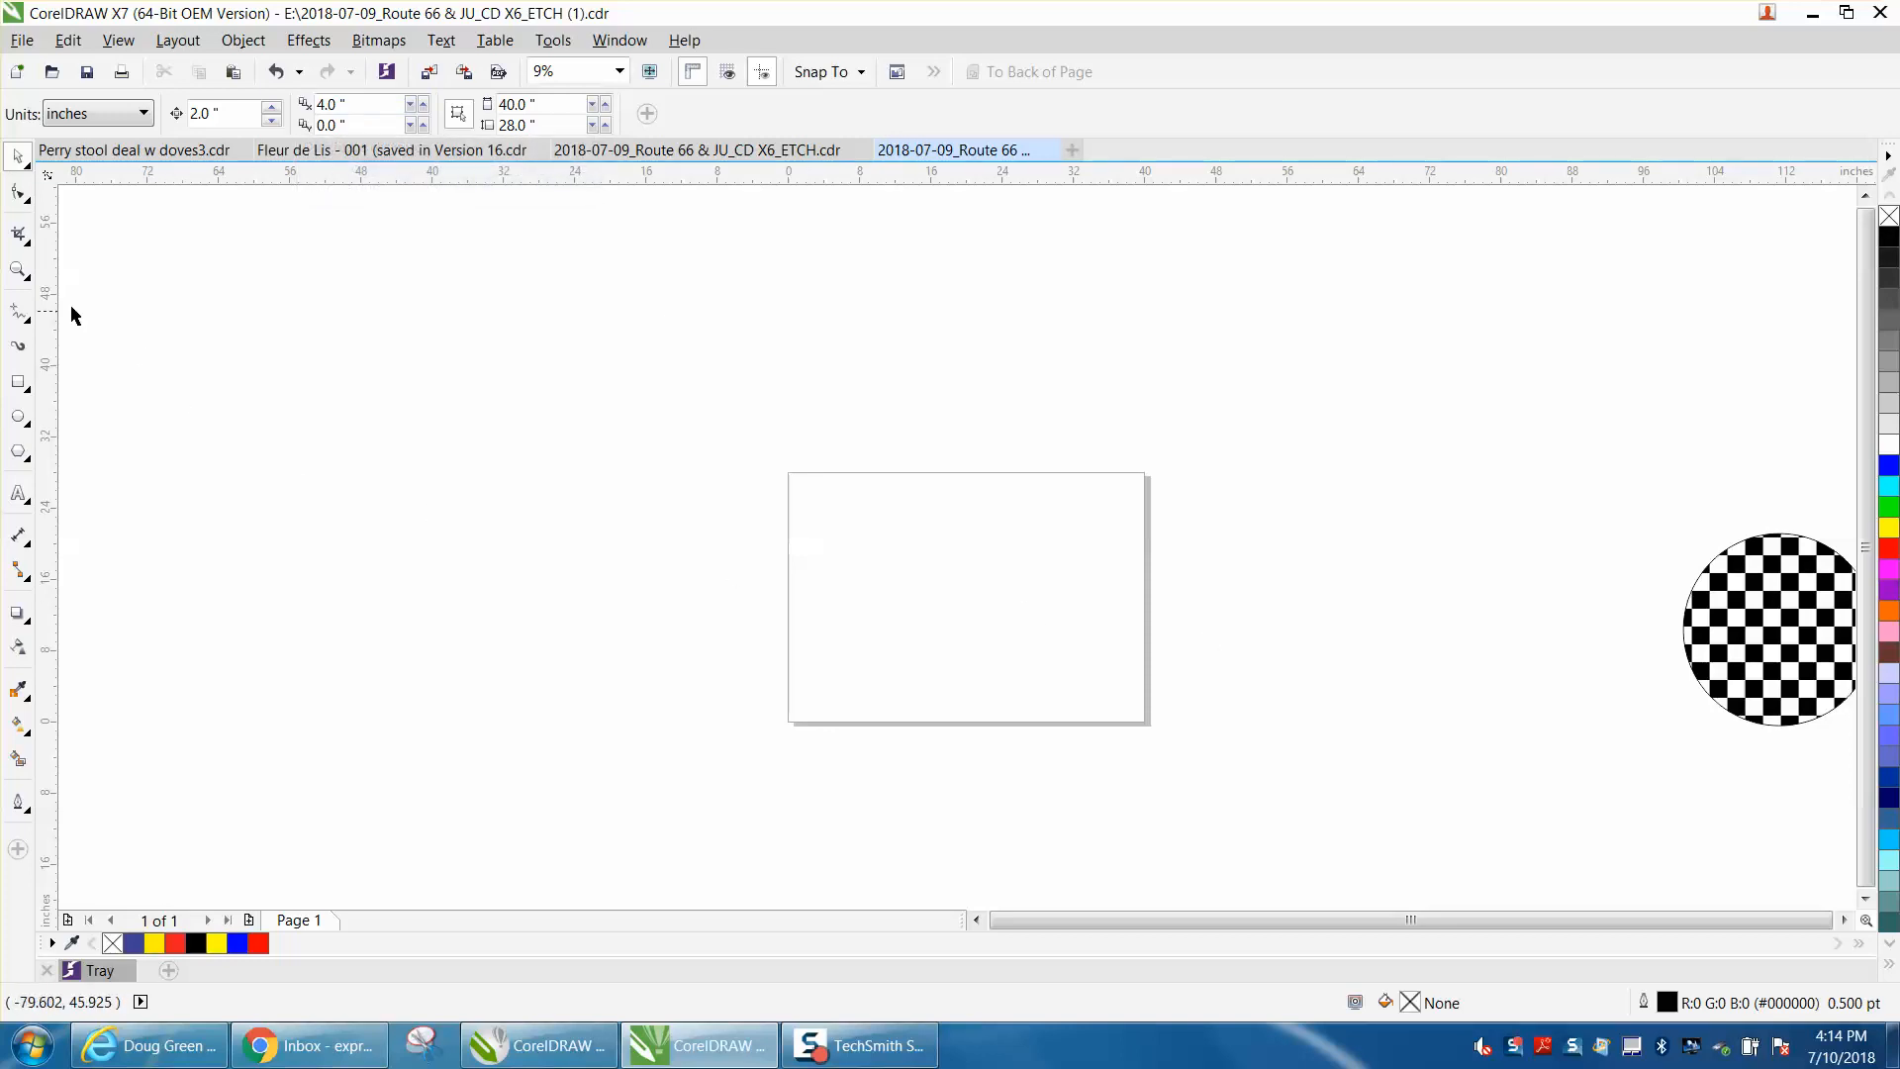
pyautogui.moveTo(1767, 679)
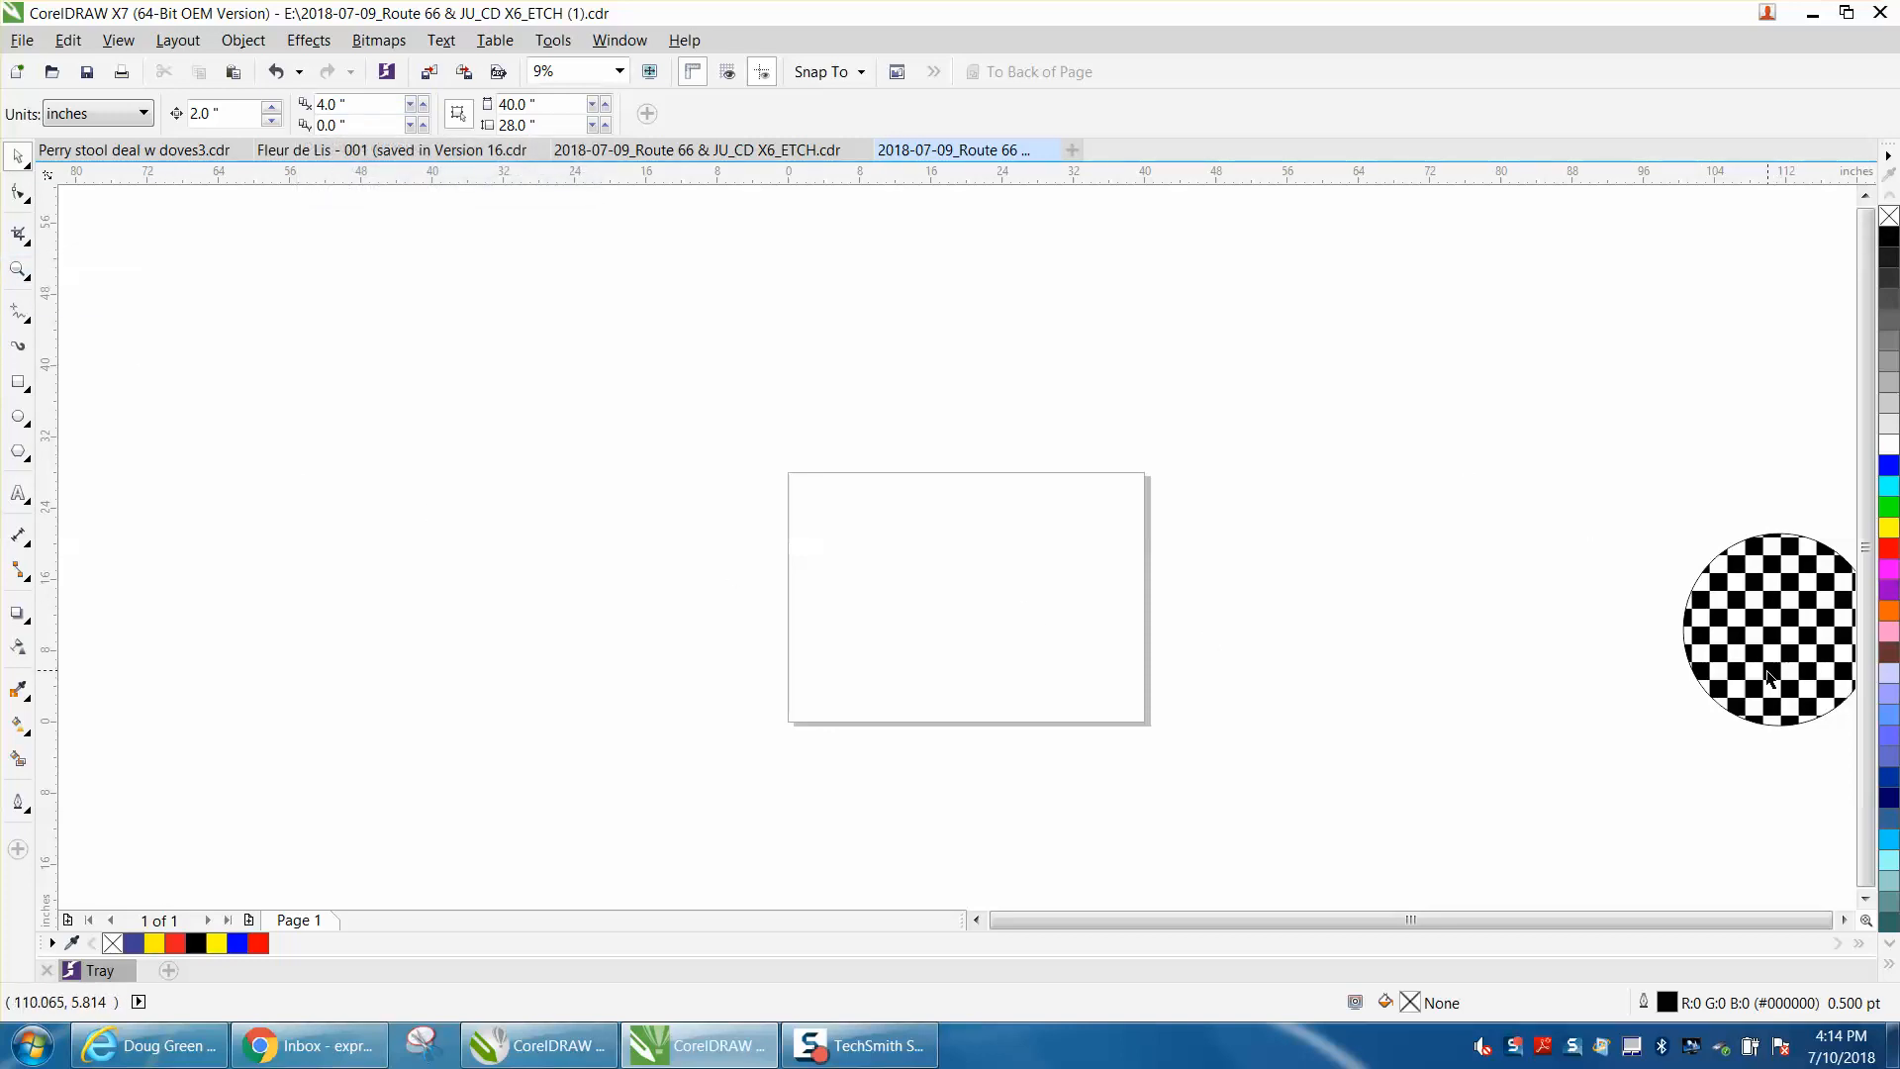